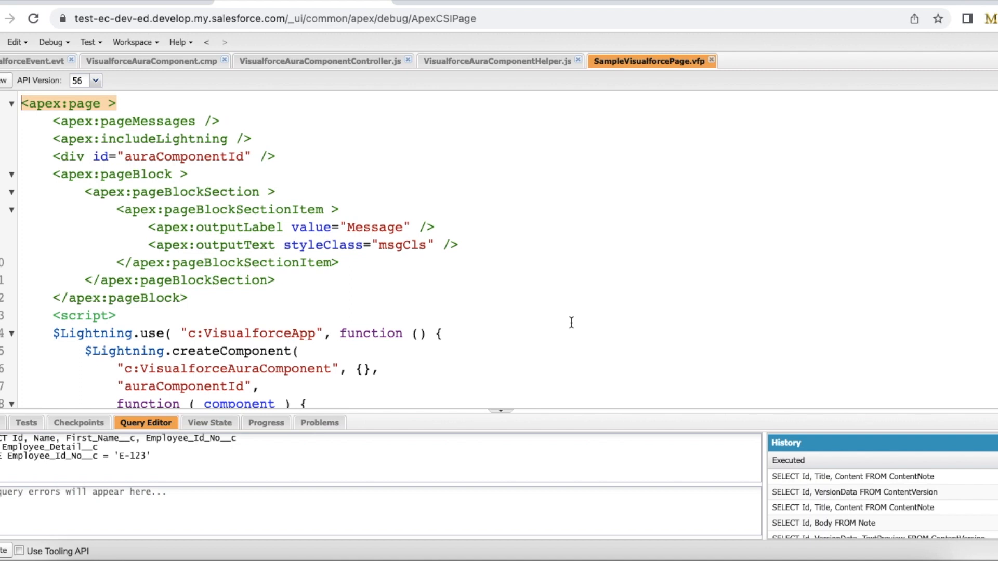
mouse_move(205, 76)
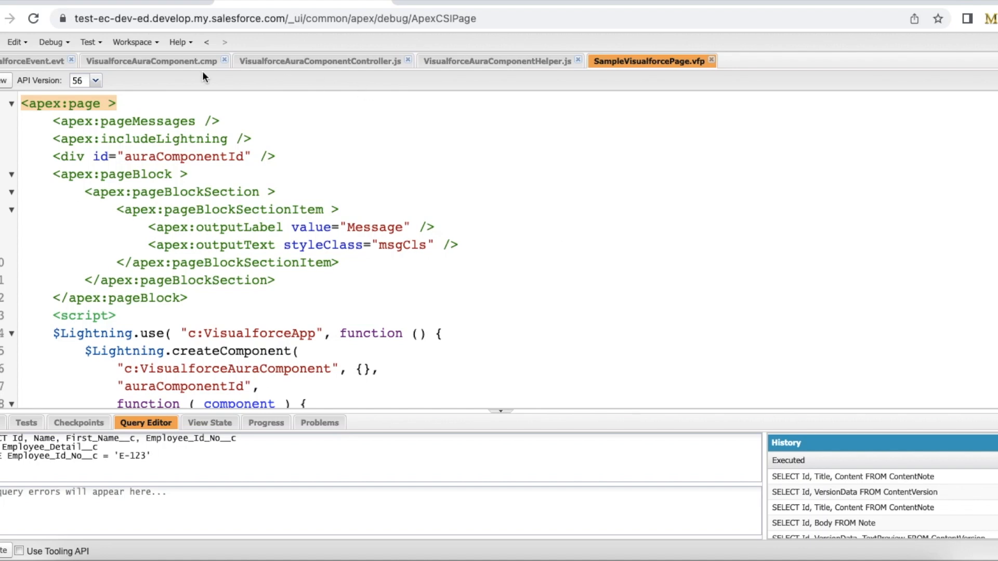
Review VisualforceEvent.evt, pointing out the messageValue String attribute, then bring up the File menu.
click(36, 61)
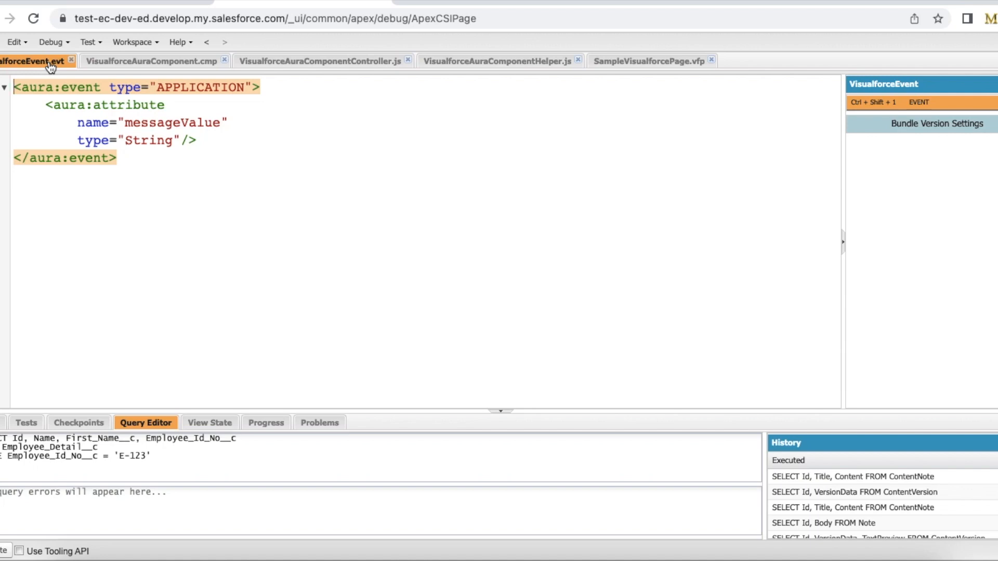
mouse_move(73, 86)
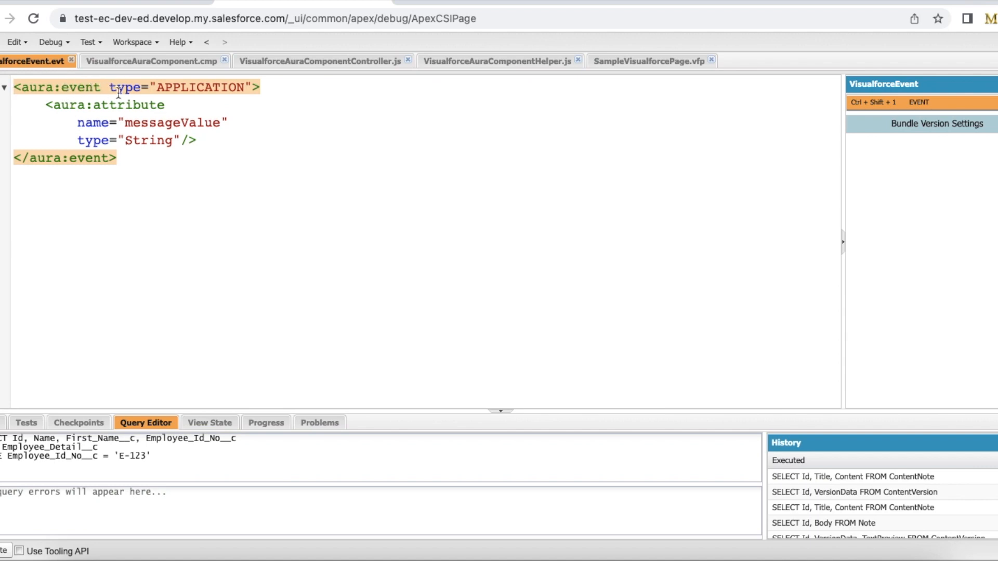
double_click(169, 122)
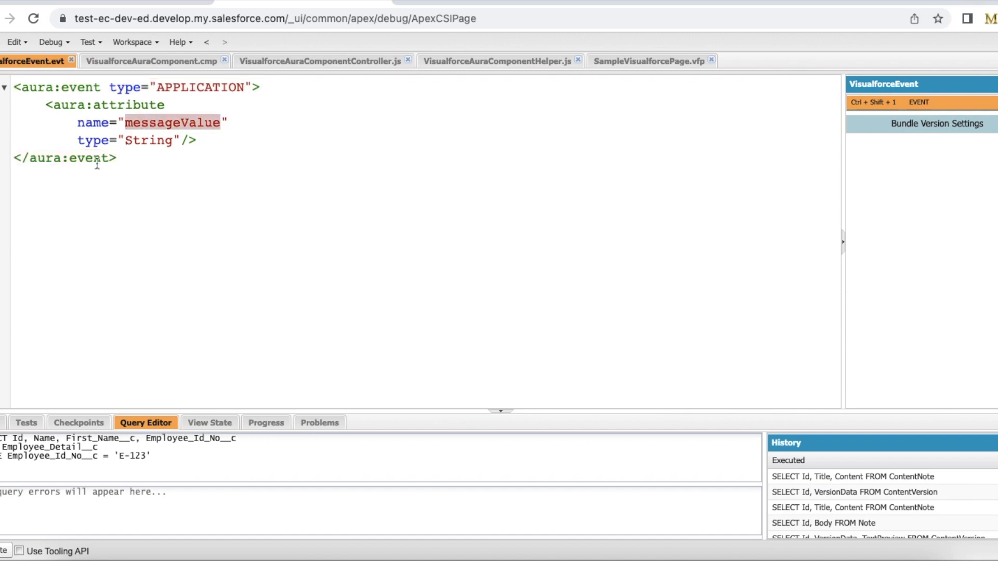
double_click(147, 140)
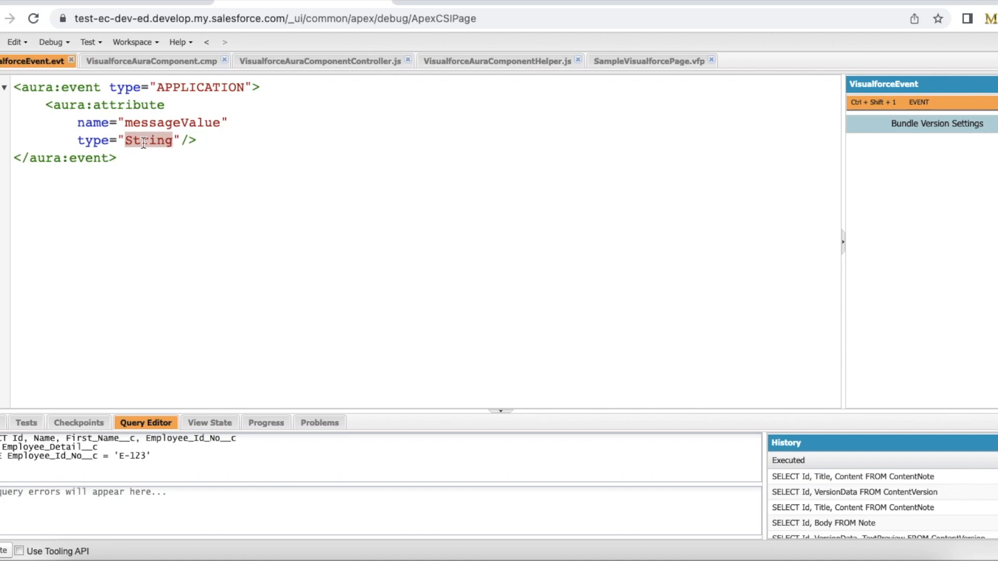
click(14, 42)
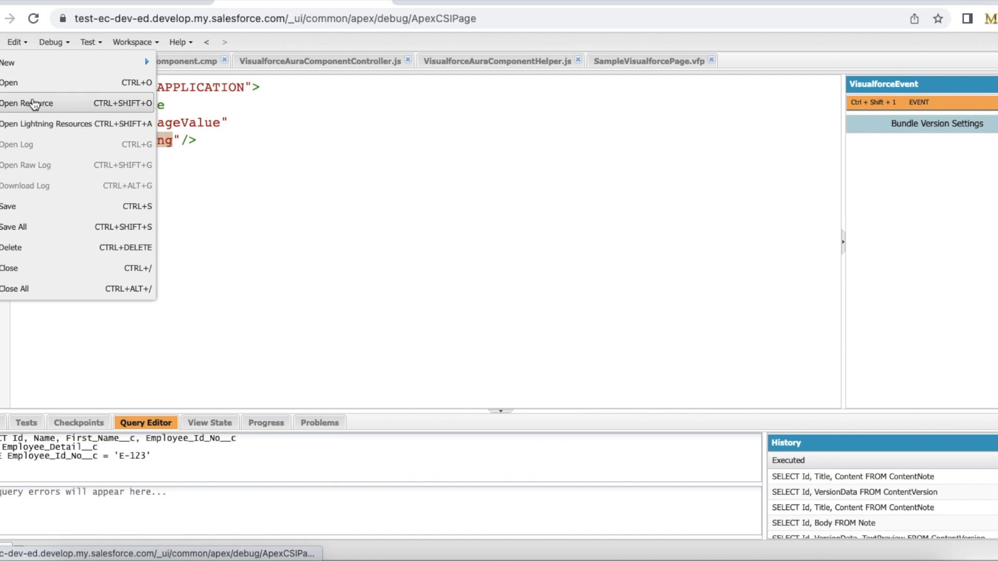
Use Open Lightning Resources to open the APPLICATION file of the c:VisualforceApp bundle.
click(27, 103)
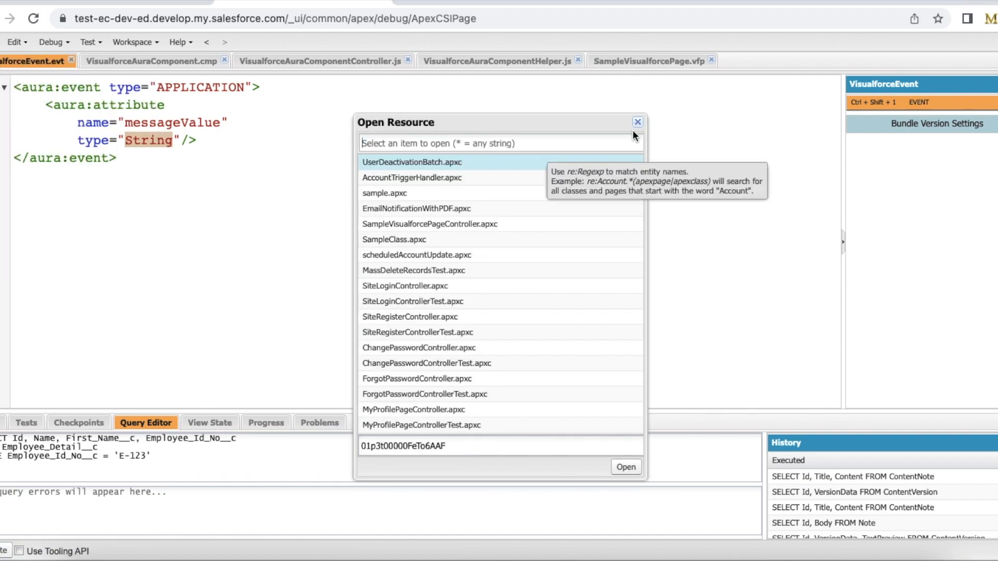
click(637, 122)
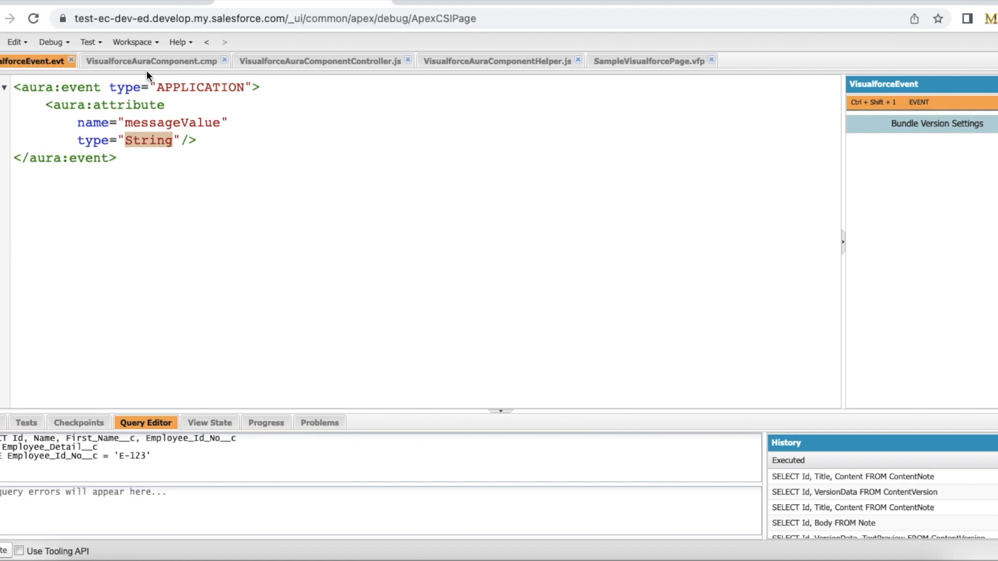
mouse_move(150, 69)
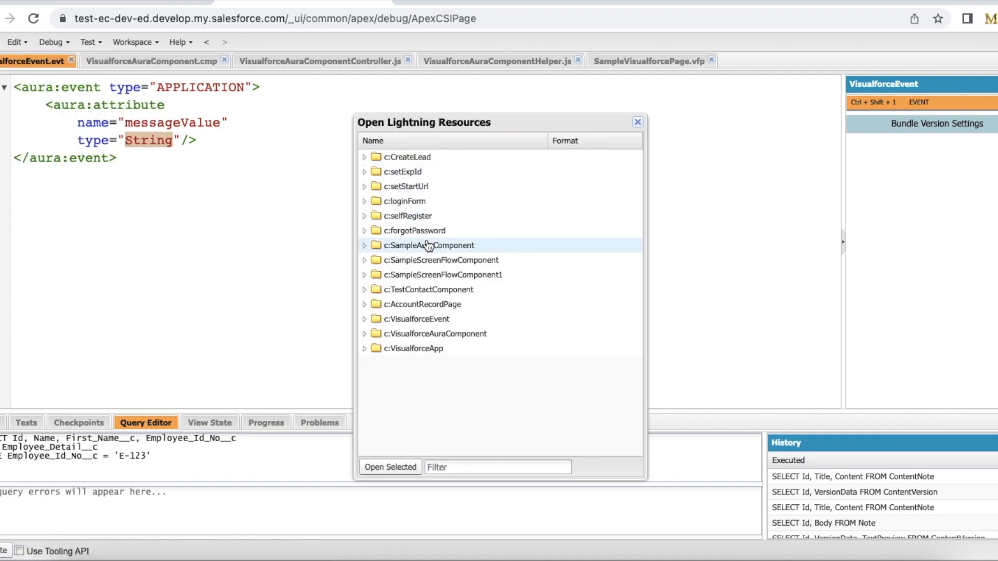
click(366, 348)
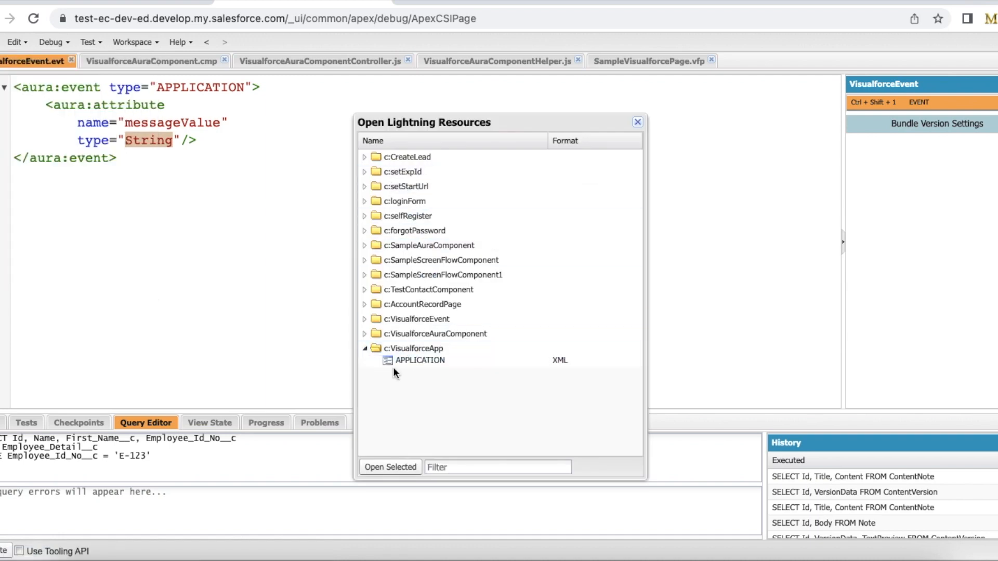
click(390, 466)
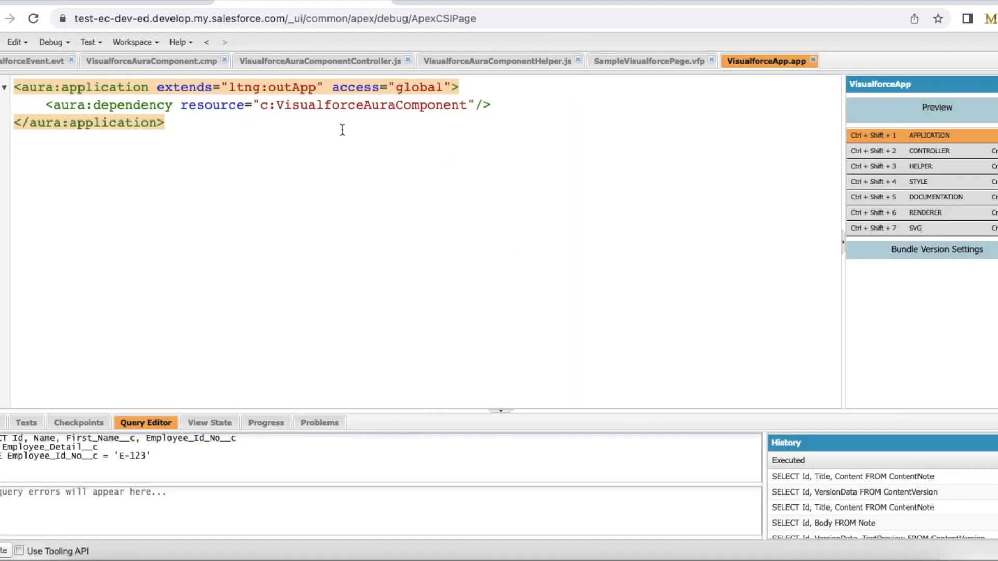
mouse_move(698, 90)
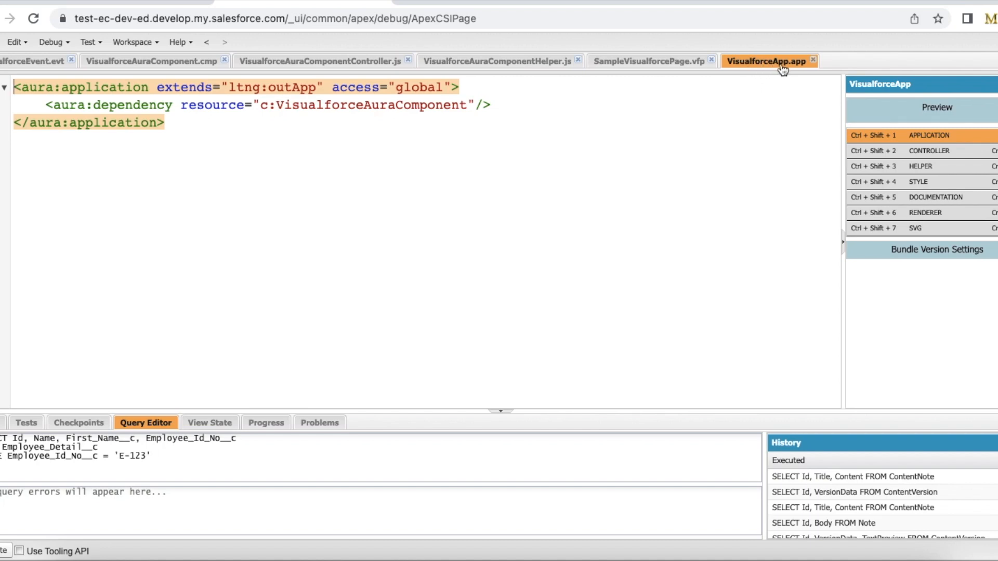
mouse_move(73, 121)
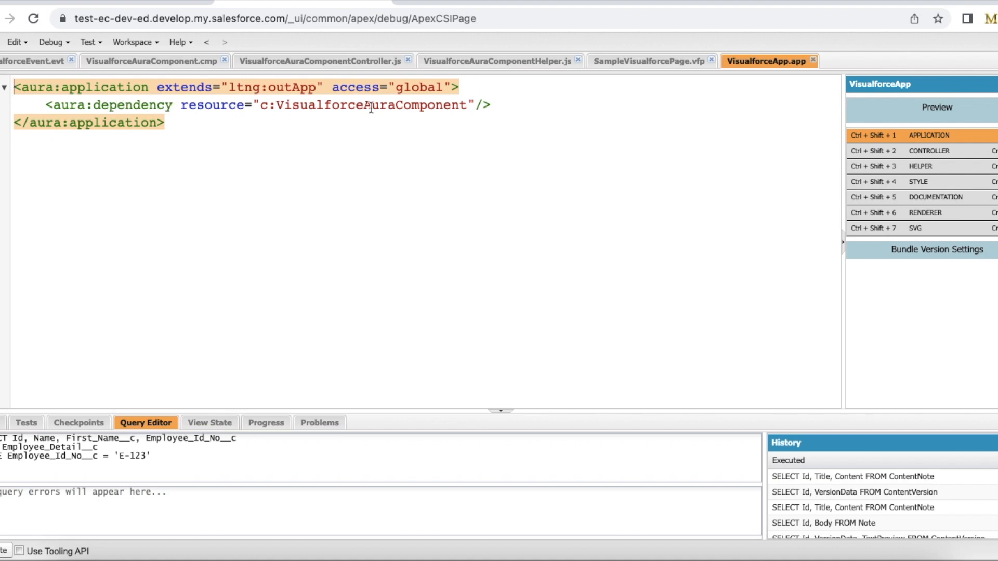
View VisualforceAuraComponent.cmp, return to VisualforceApp.app, then show SampleVisualforcePage.vfp.
click(149, 61)
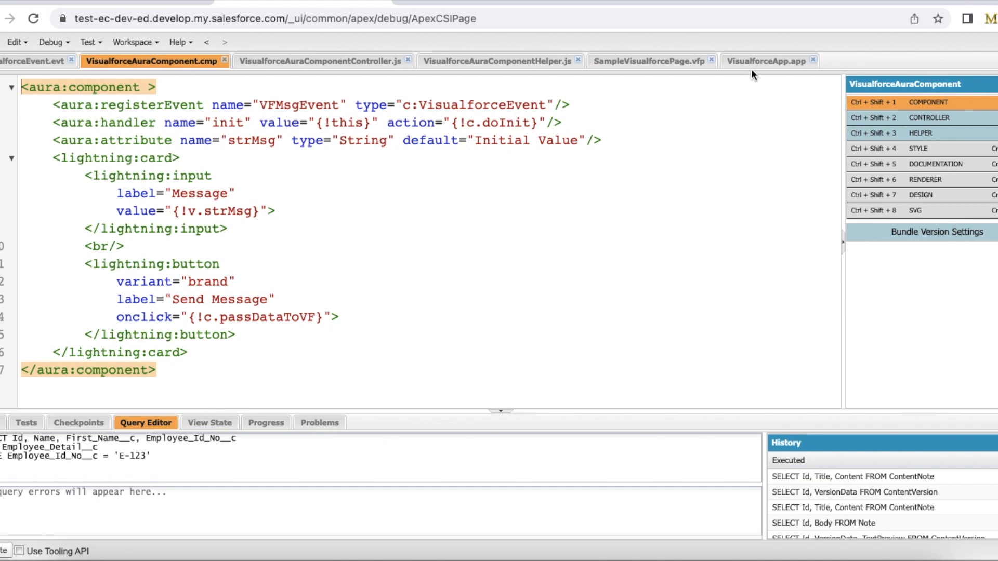
click(766, 61)
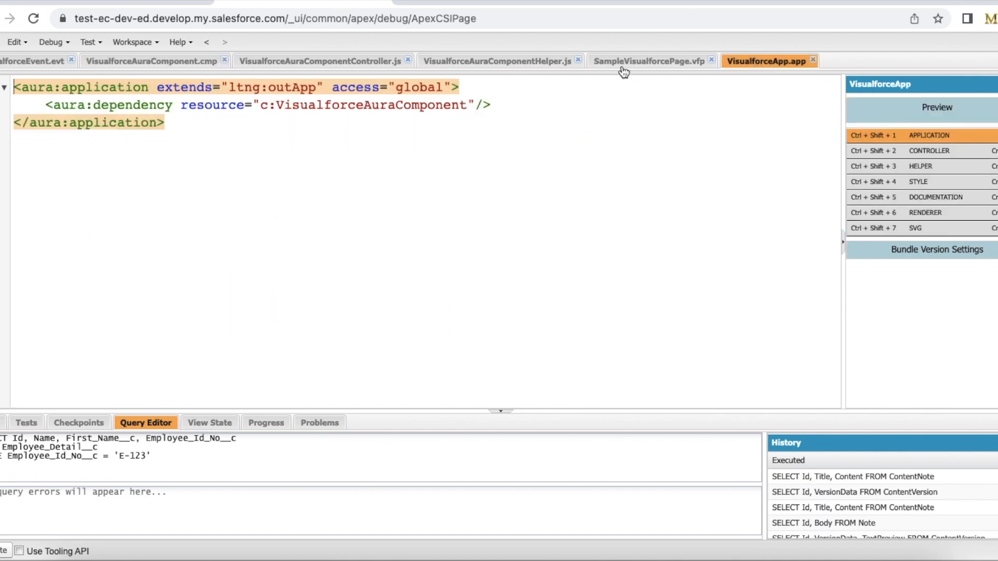
click(646, 62)
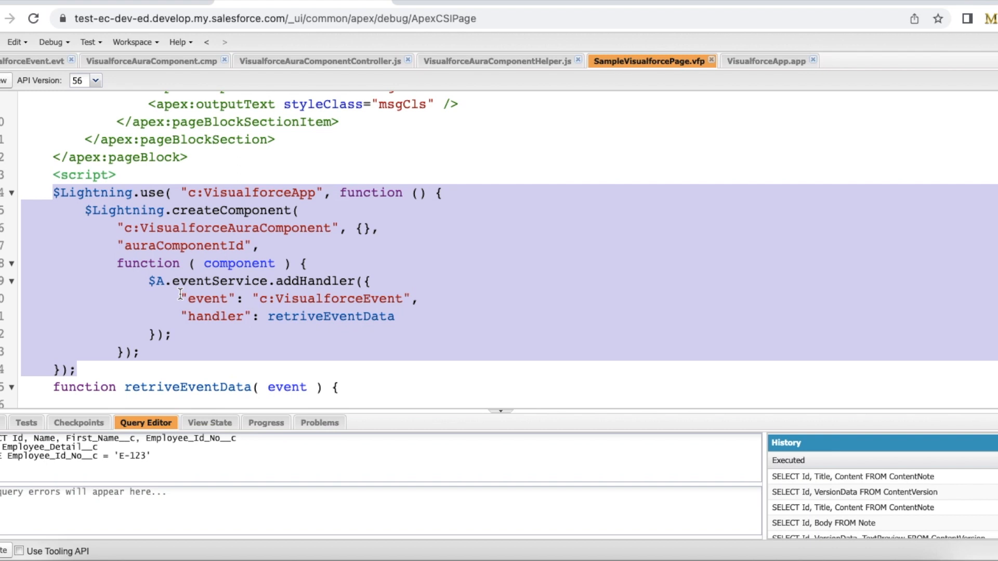
mouse_move(299, 181)
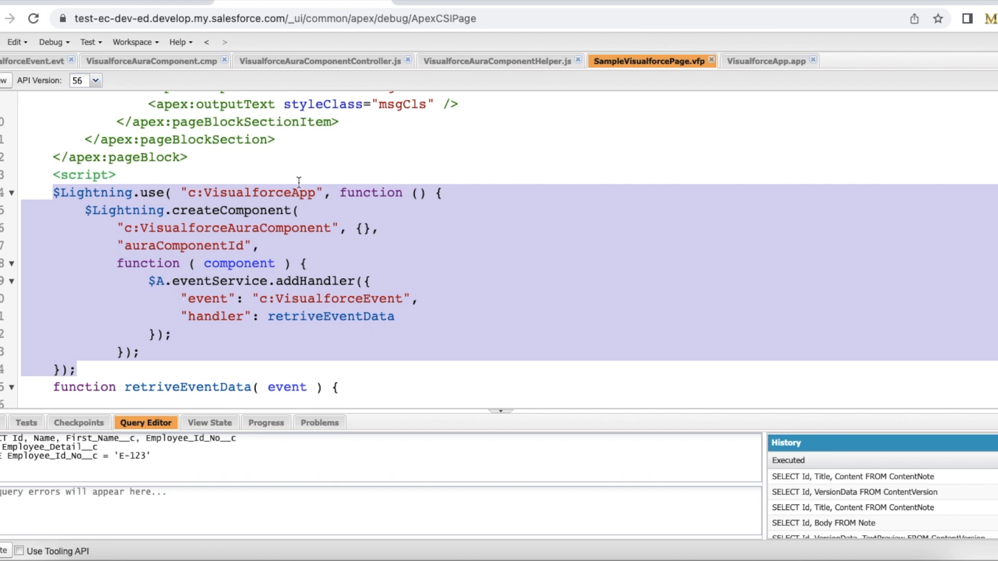
mouse_move(143, 196)
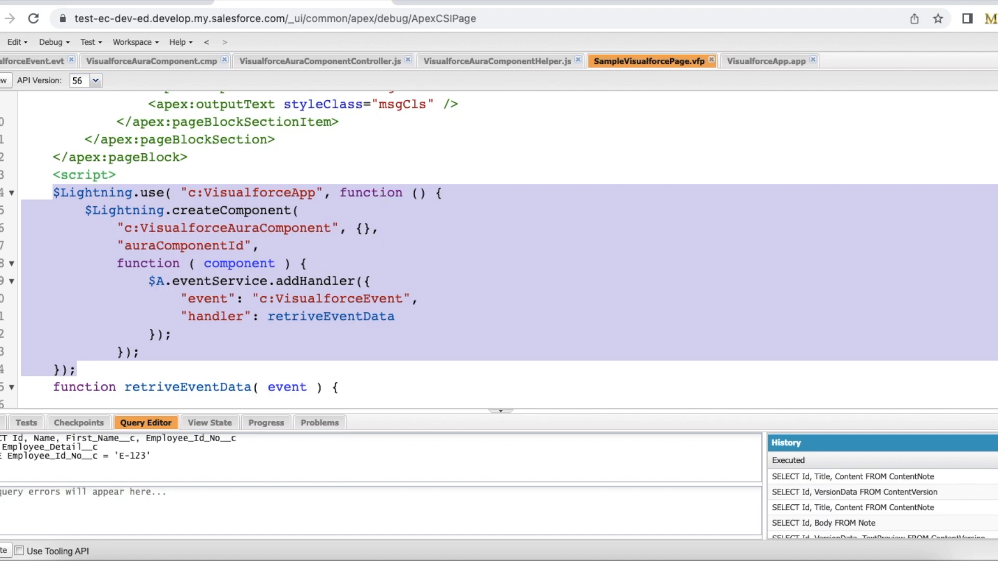
Scroll up the page script, revisit VisualforceEvent.evt, then show VisualforceApp.app.
scroll(up, 3)
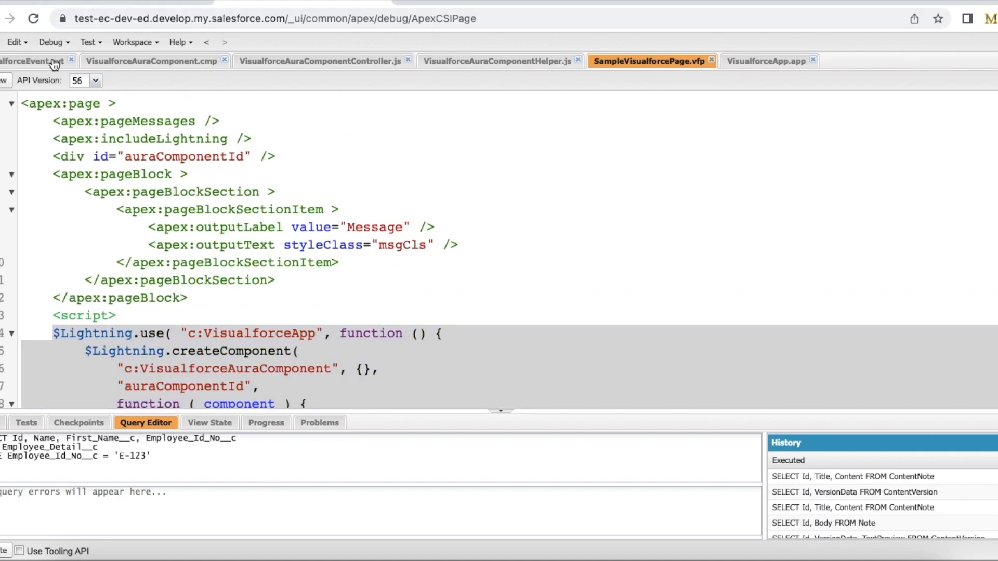
click(32, 61)
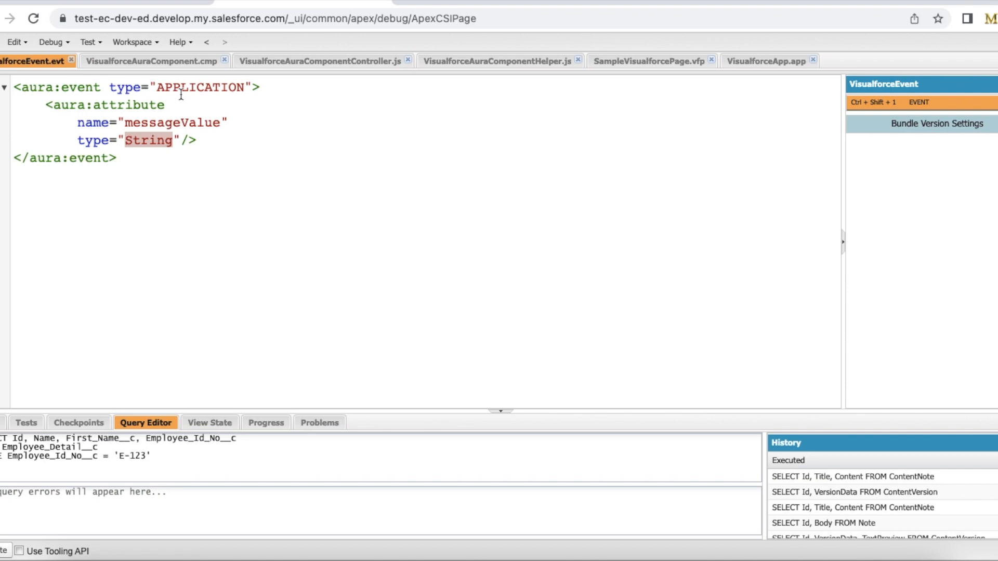
mouse_move(758, 69)
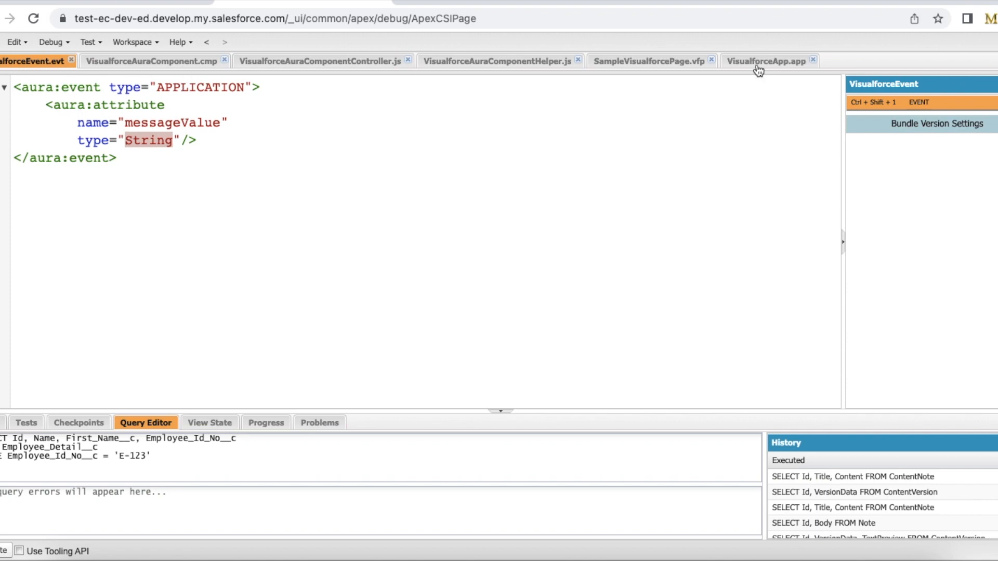
click(766, 61)
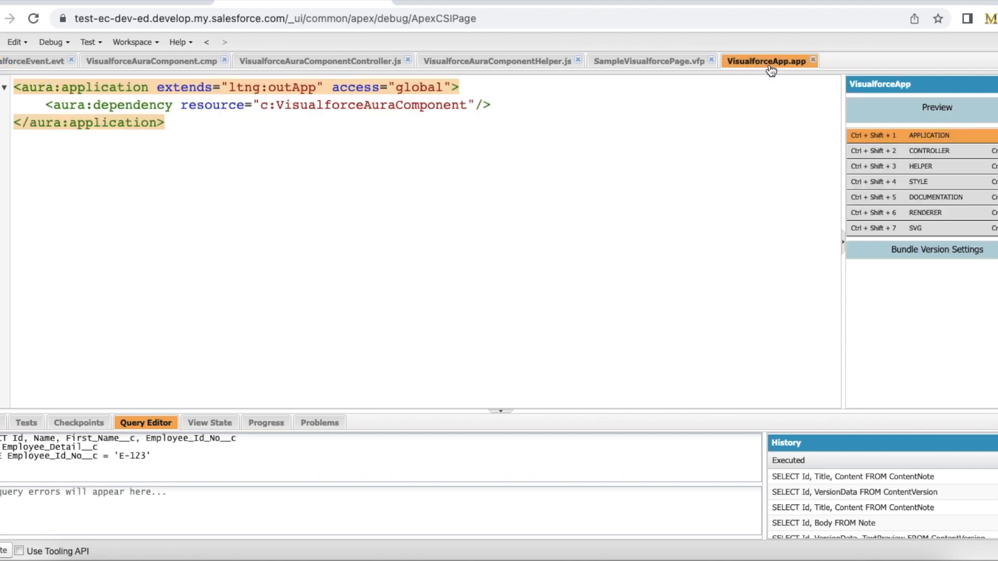
mouse_move(124, 69)
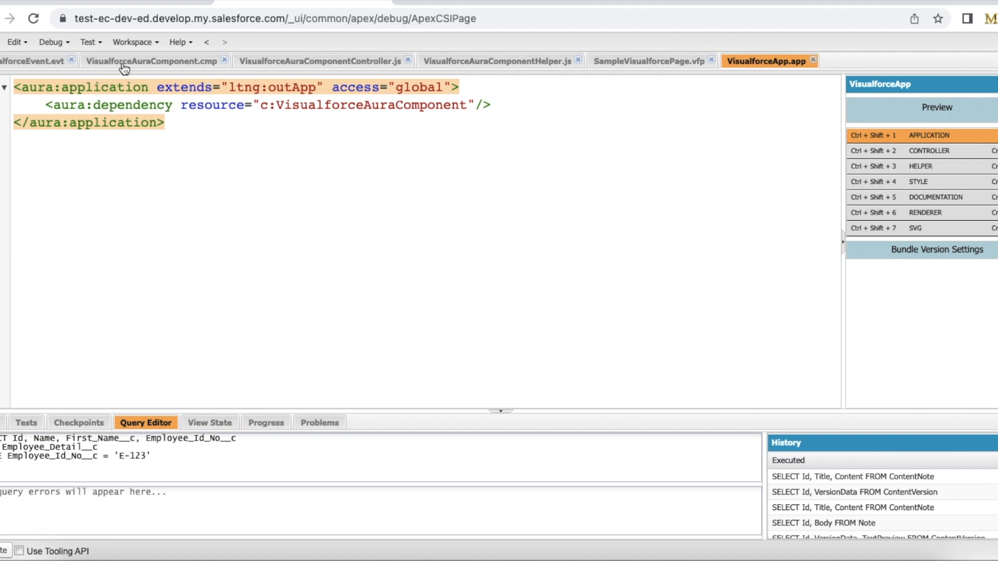
Review the component's lightning:input bound to strMsg and Send Message button calling passDataToVF, then its controller.
click(152, 60)
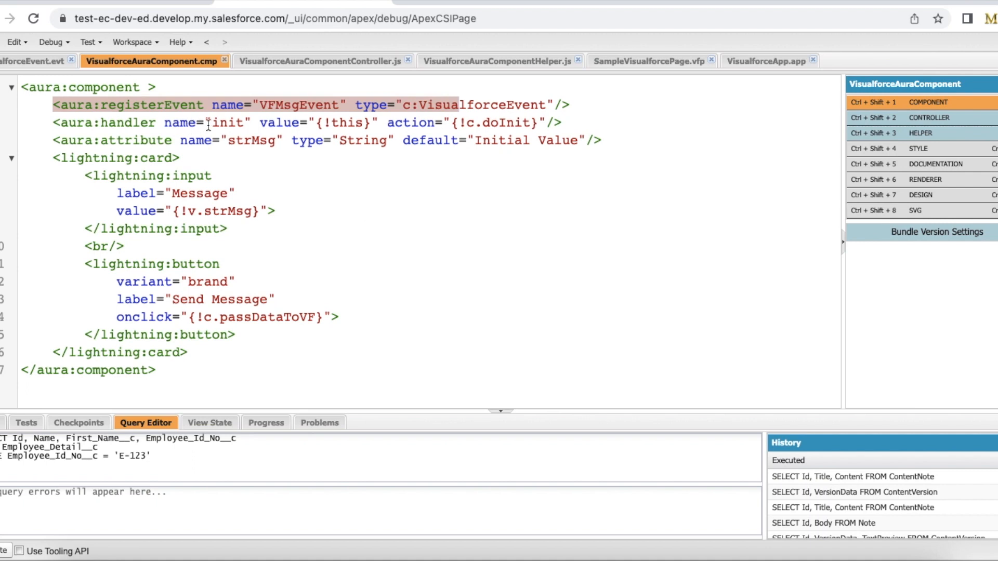
double_click(228, 123)
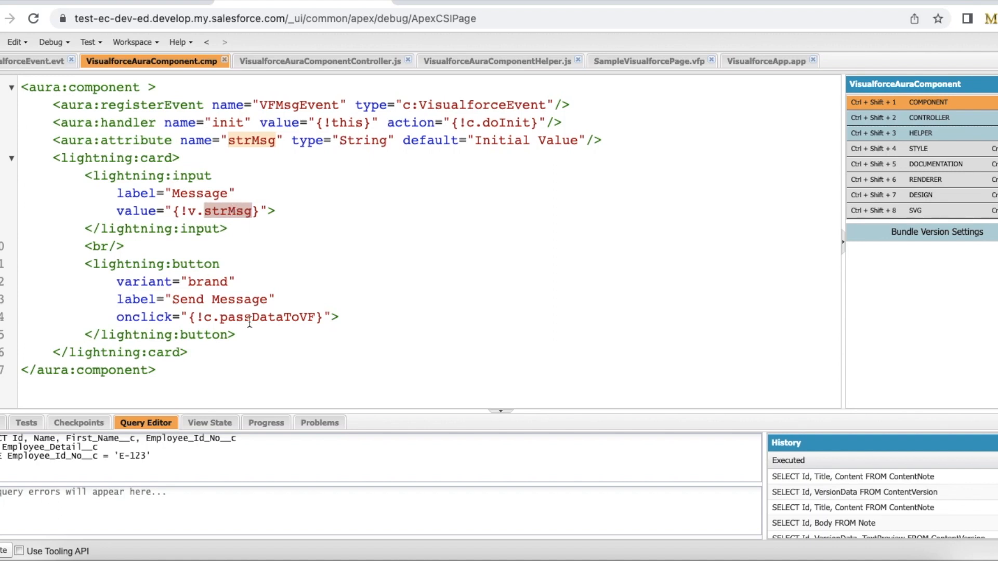
double_click(219, 300)
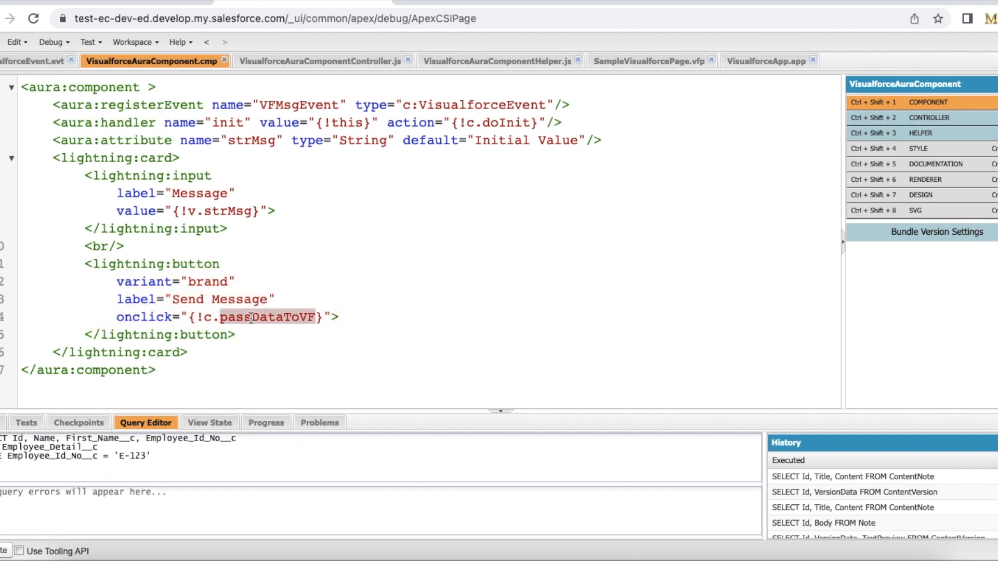
mouse_move(297, 197)
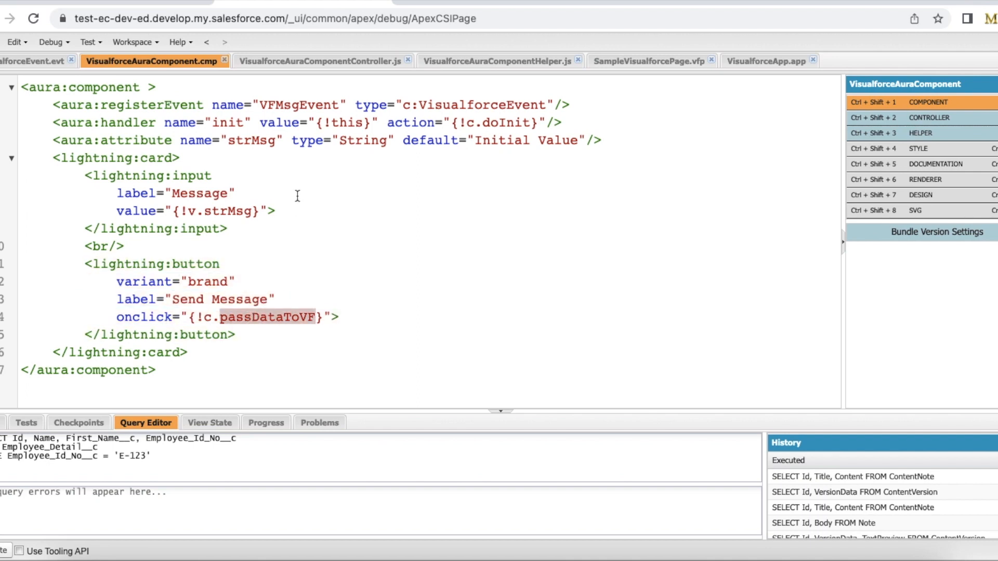
click(324, 61)
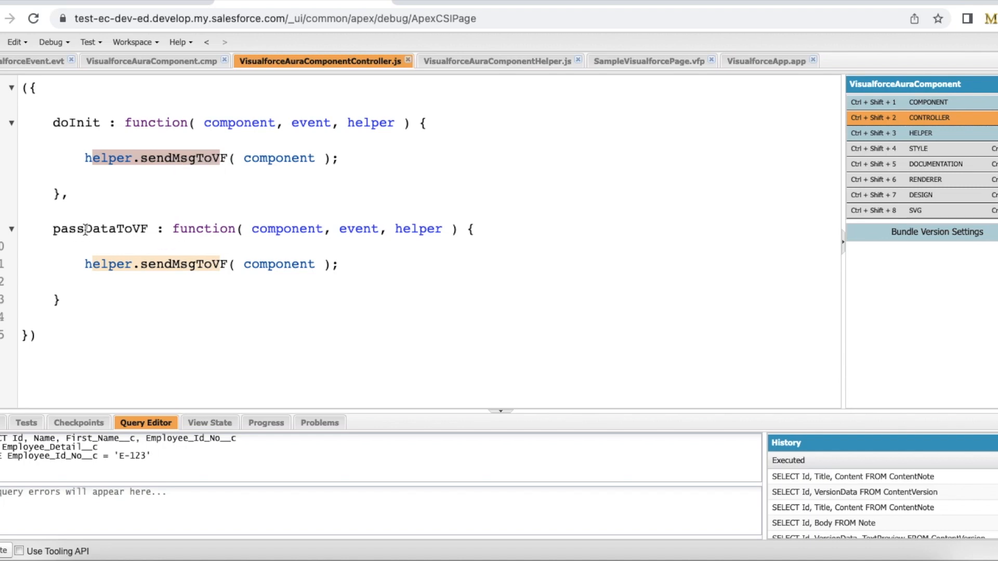
Trace passDataToVF to the helper's sendMsgToVF and highlight strMsg's Initial Value default.
double_click(100, 229)
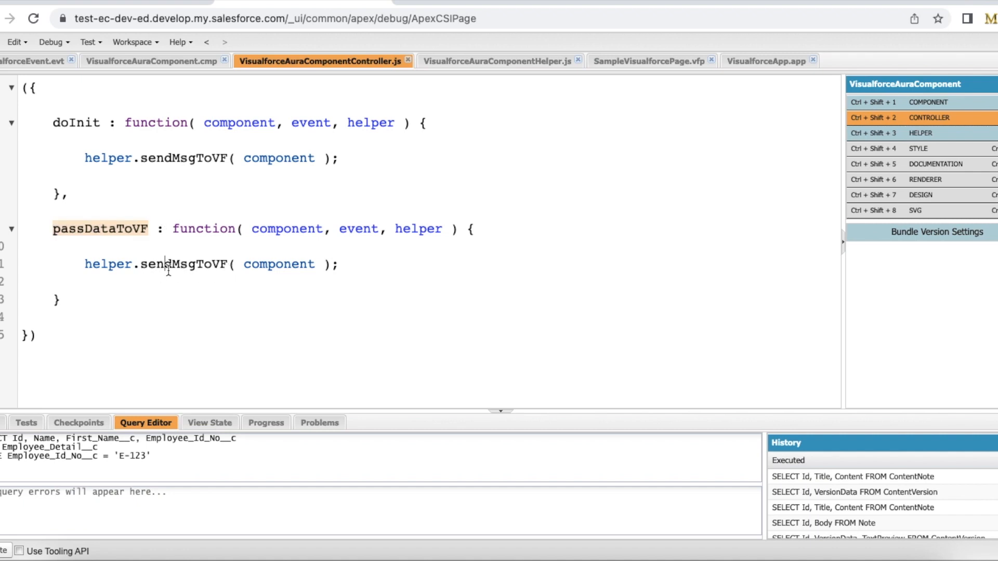
double_click(278, 263)
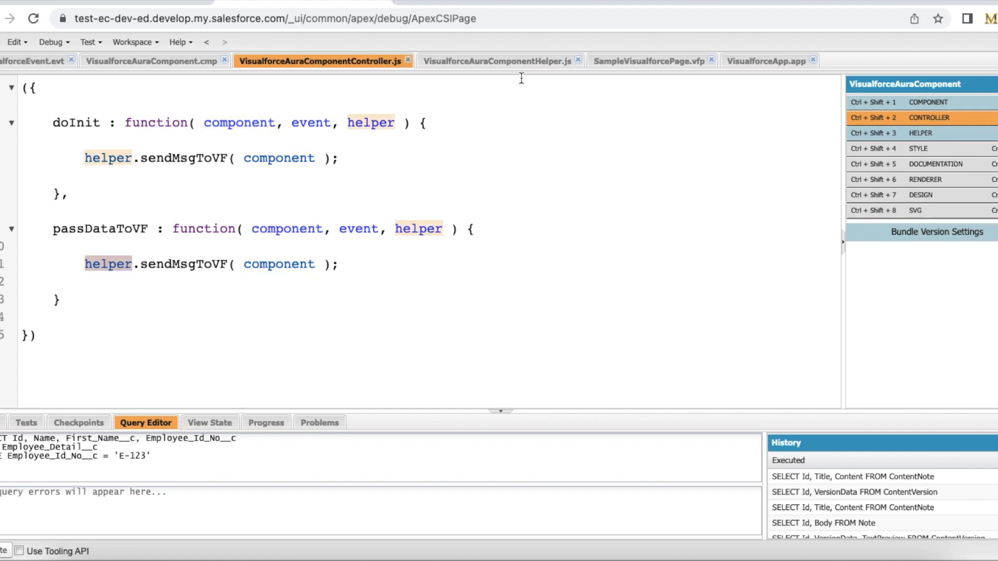
click(500, 62)
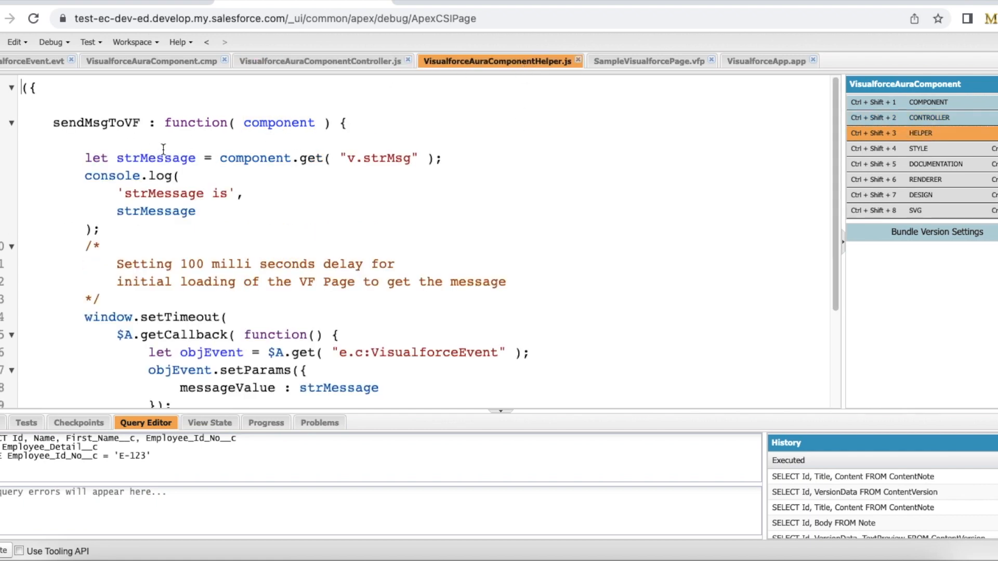
double_click(96, 122)
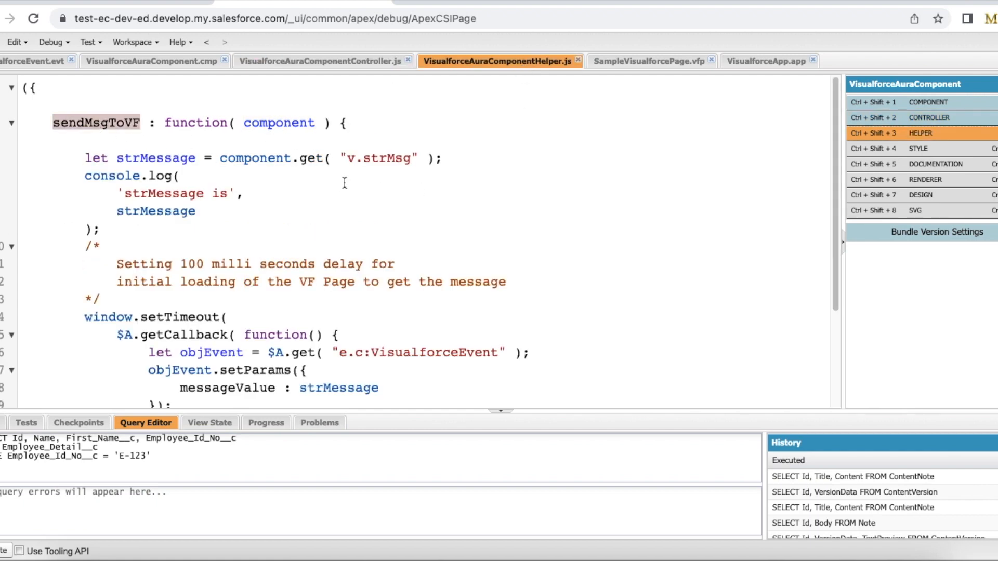
double_click(378, 158)
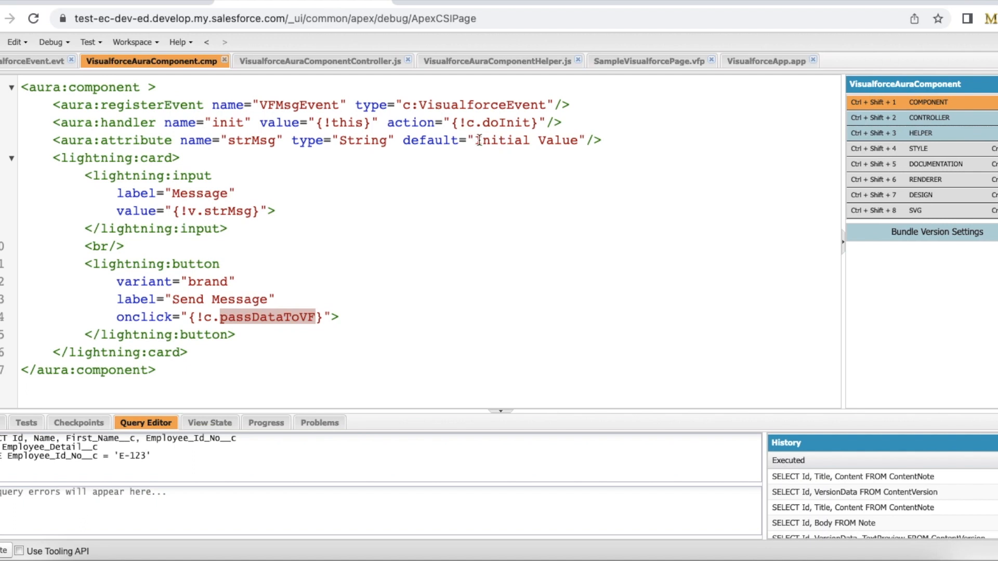
double_click(504, 140)
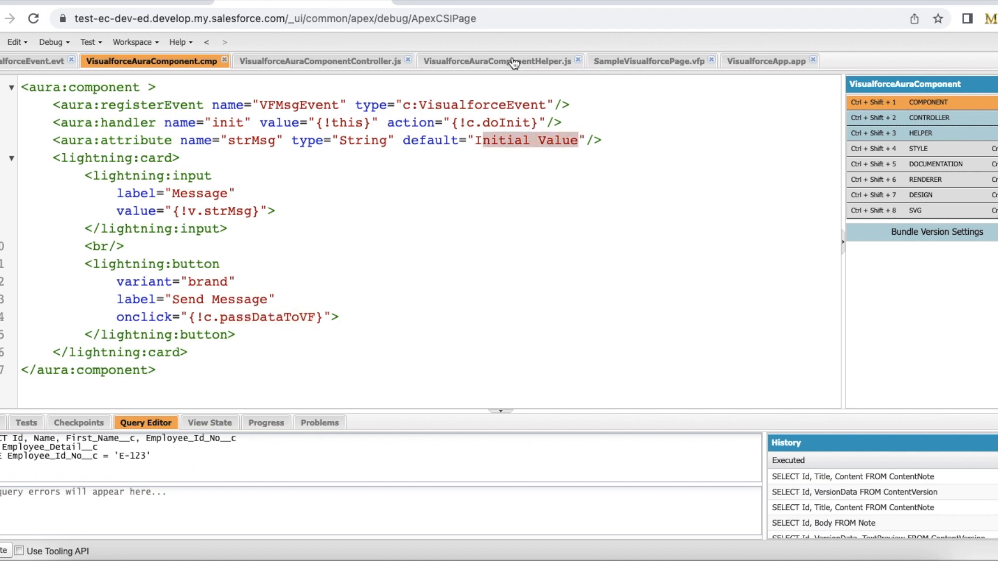
click(501, 62)
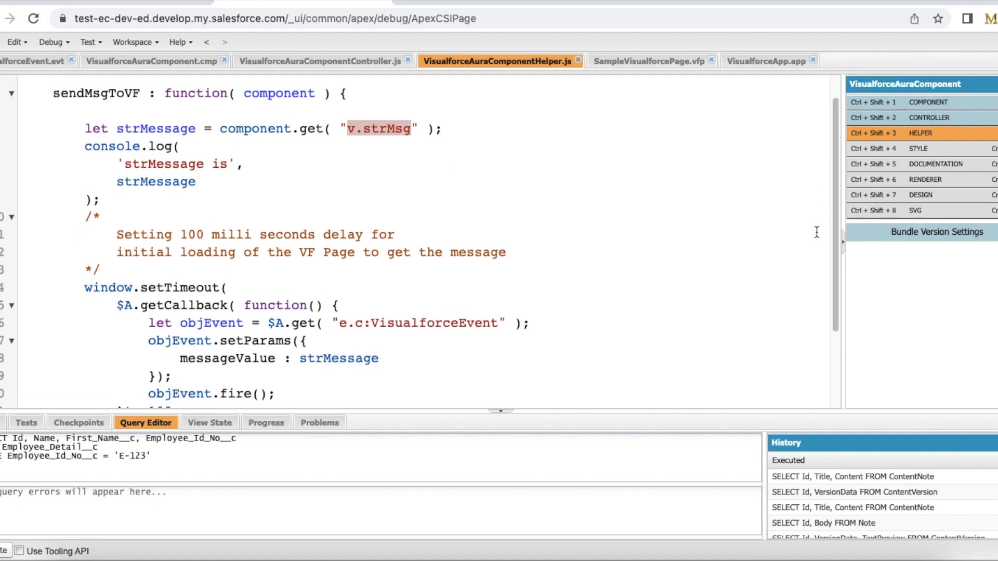
Walk through the $A.getCallback setTimeout block firing VisualforceEvent after 100 ms, then return to the page.
scroll(down, 3)
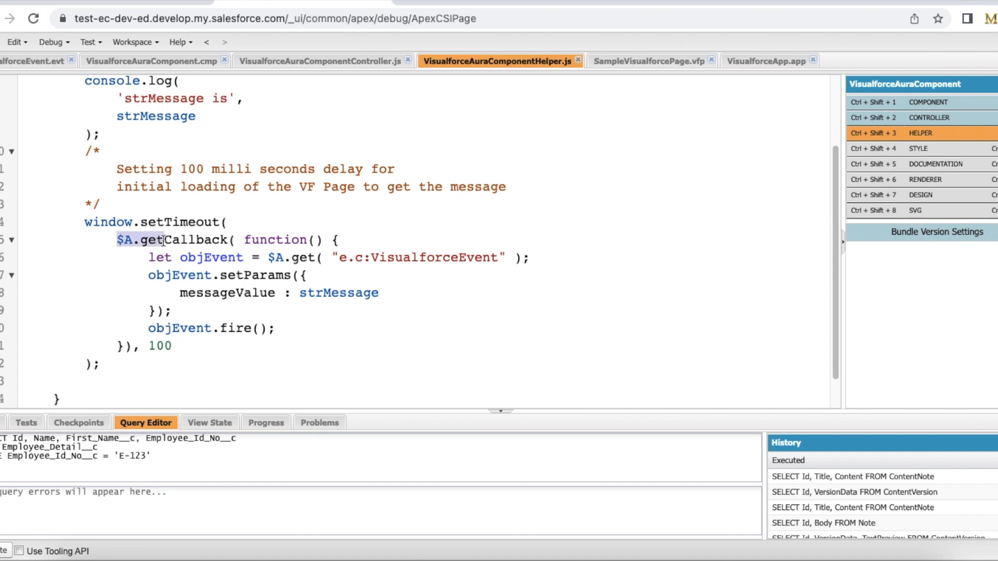
double_click(185, 240)
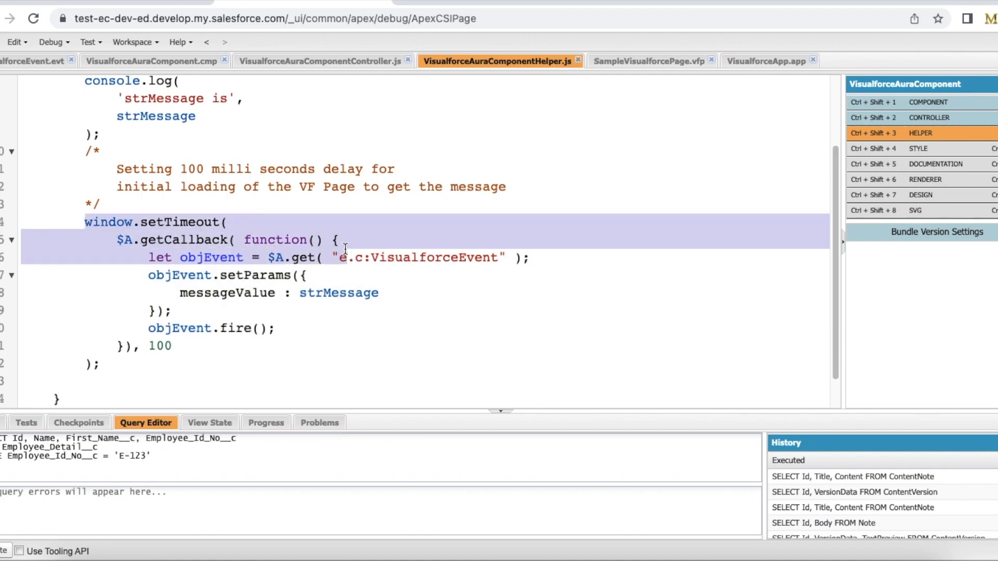
click(347, 240)
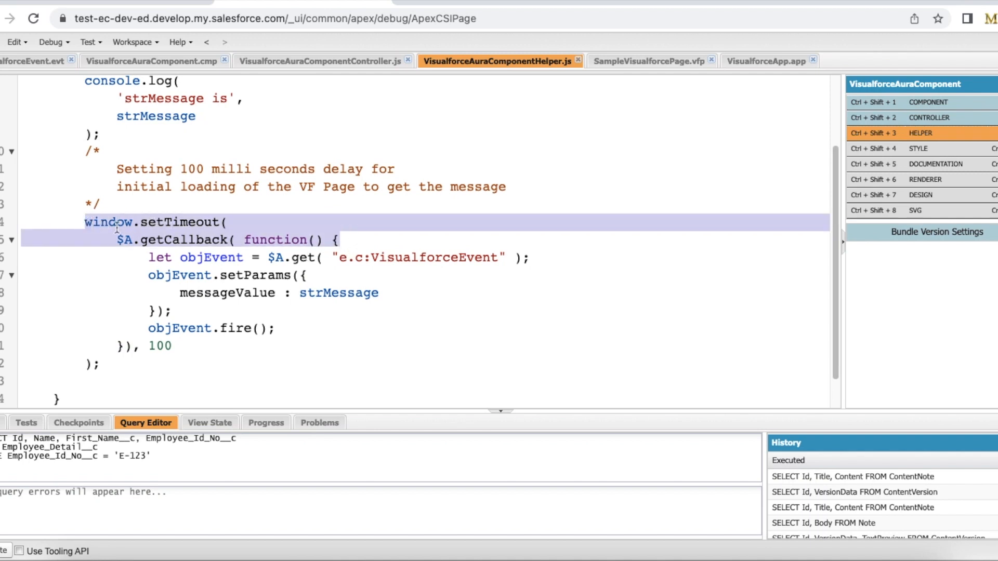
click(96, 366)
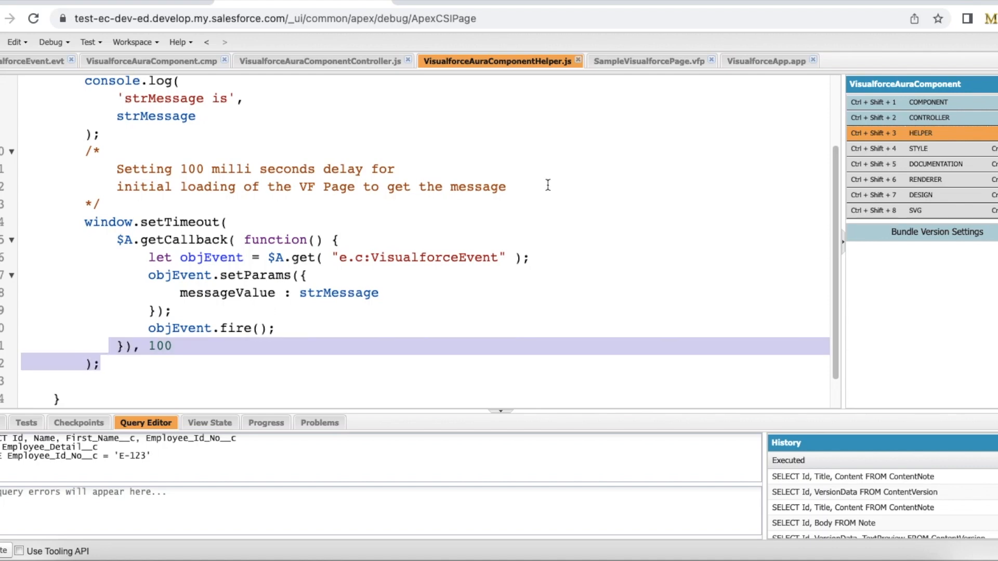
click(645, 61)
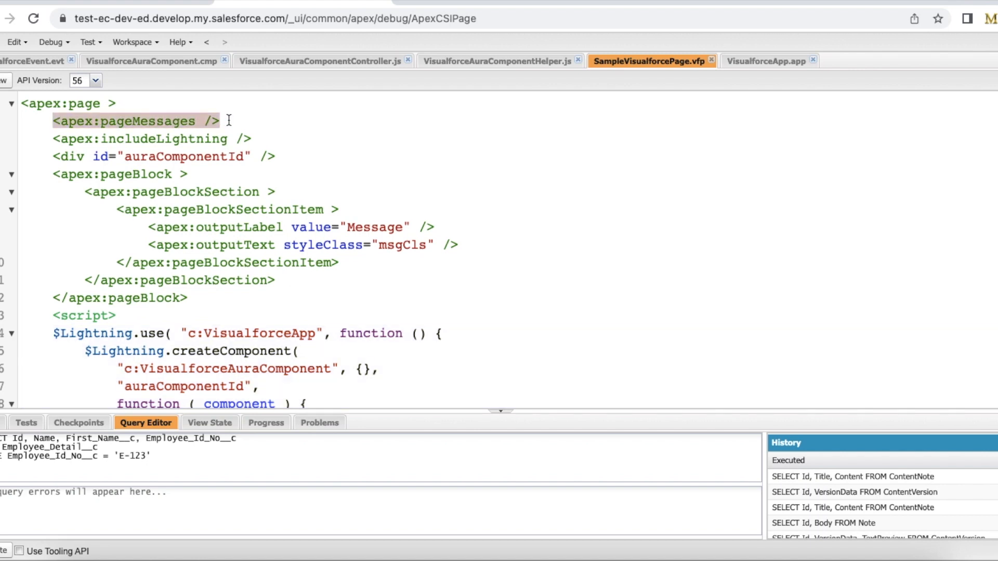
Walk through the page's auraComponentId div, msgCls Message output, $Lightning.use call and VisualforceAuraComponent creation.
click(153, 138)
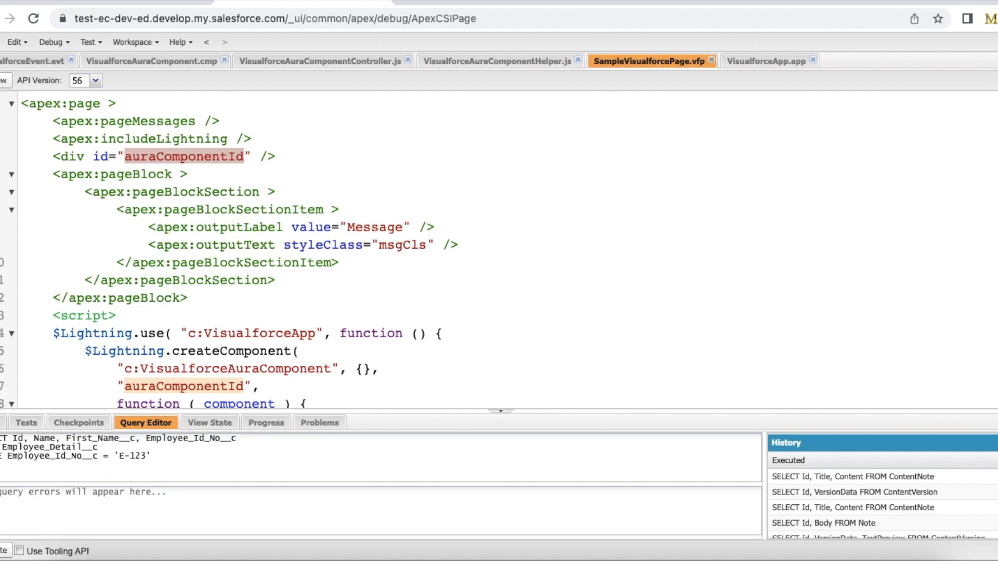
scroll(down, 3)
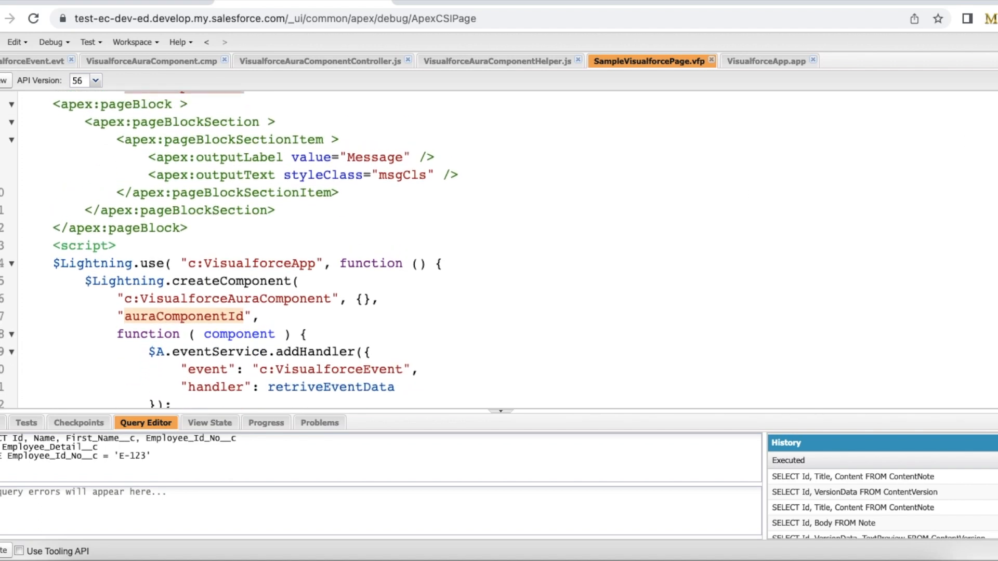
double_click(235, 157)
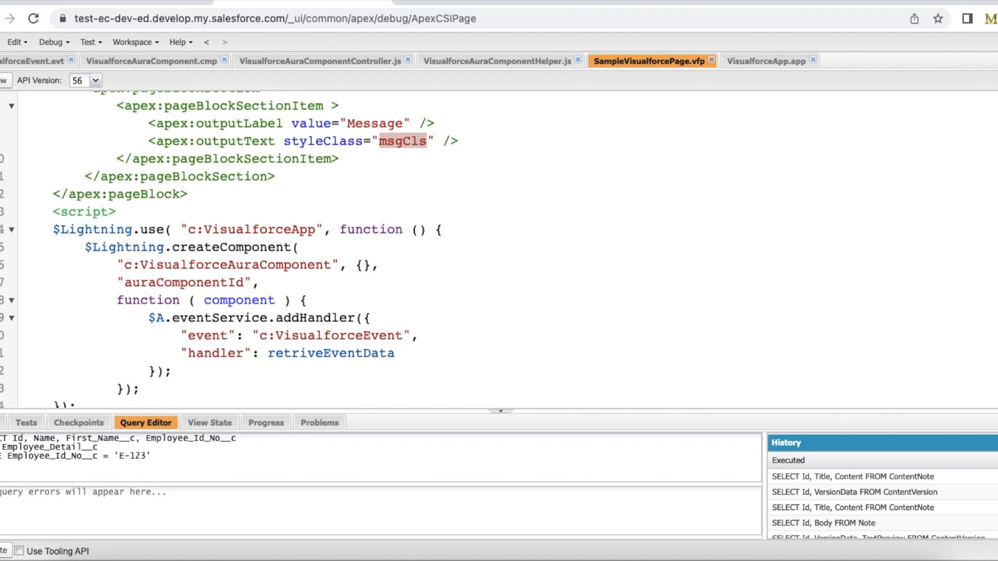
scroll(down, 3)
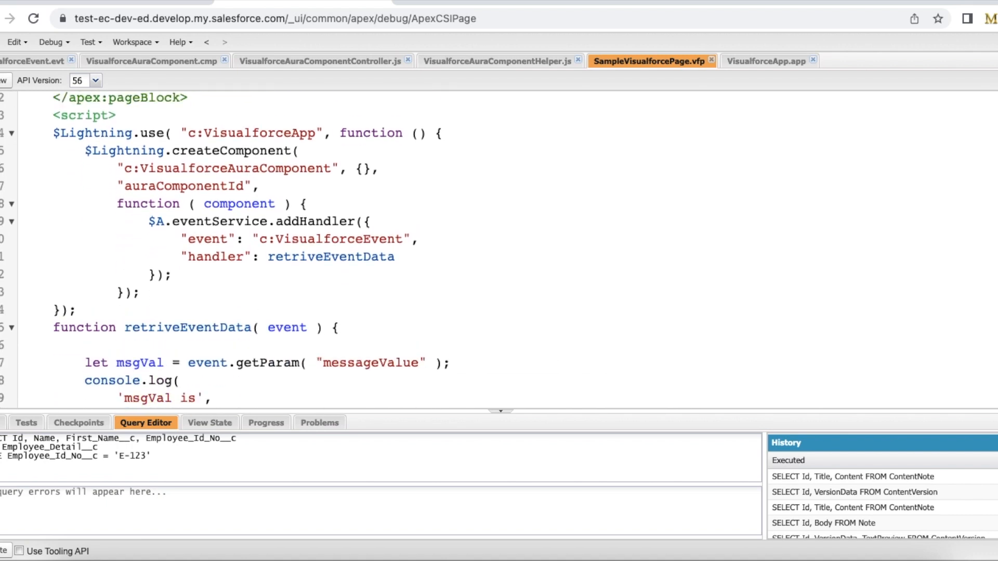
double_click(93, 133)
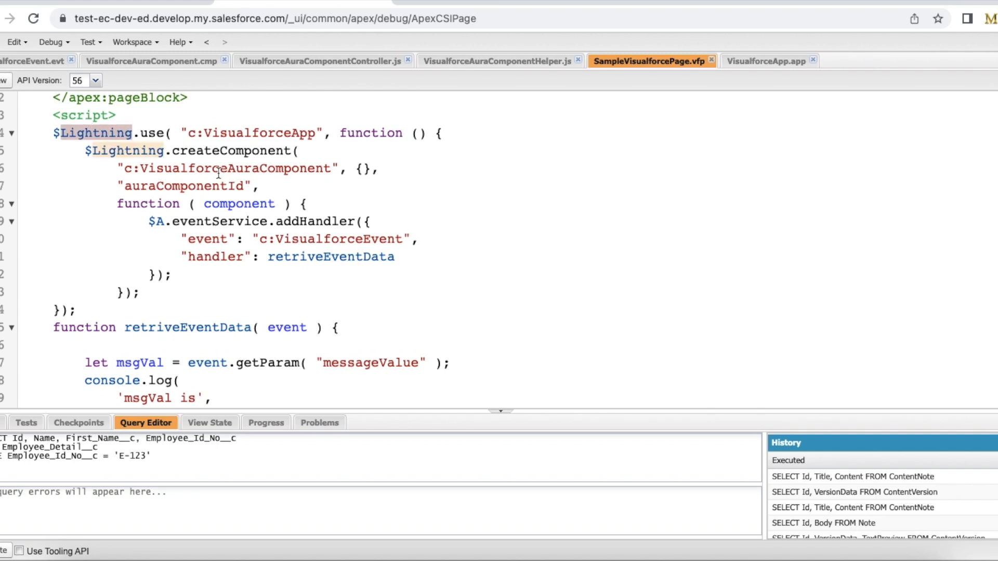
double_click(228, 169)
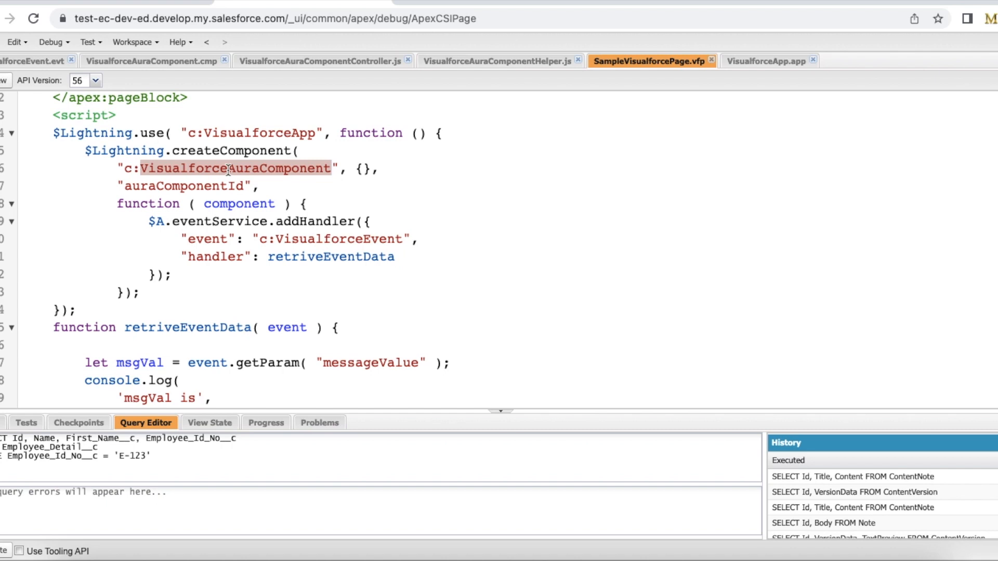
mouse_move(210, 165)
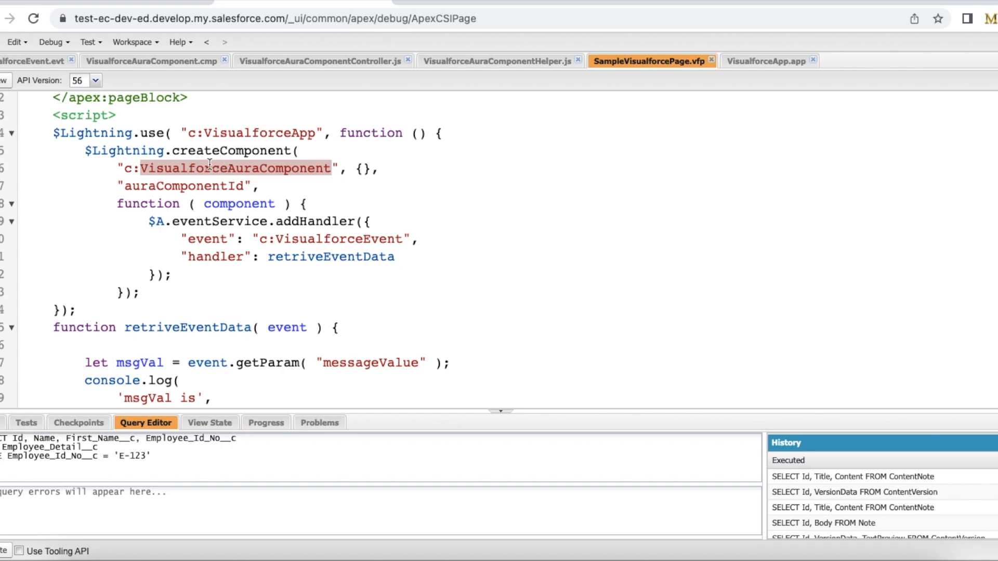
mouse_move(283, 177)
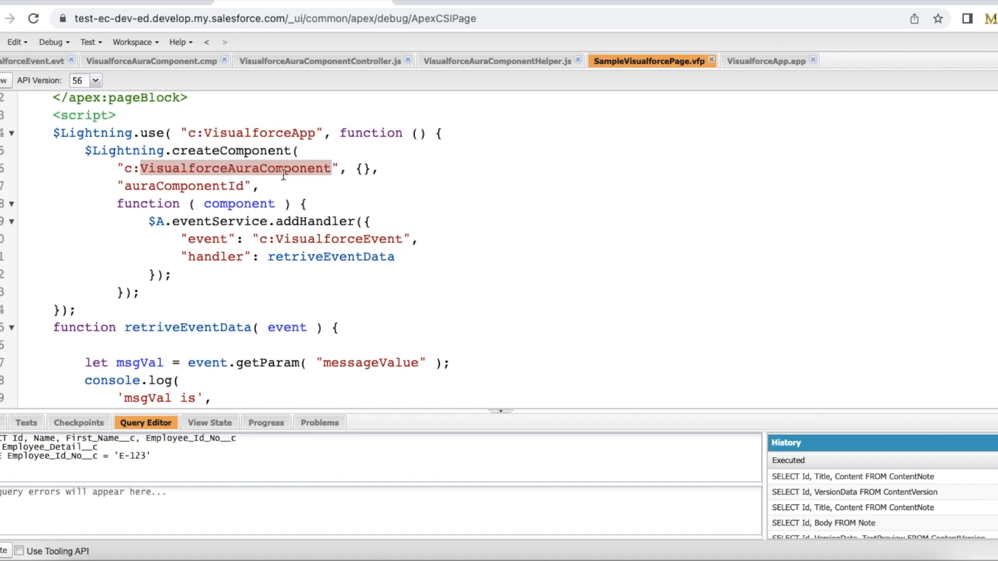
scroll(up, 3)
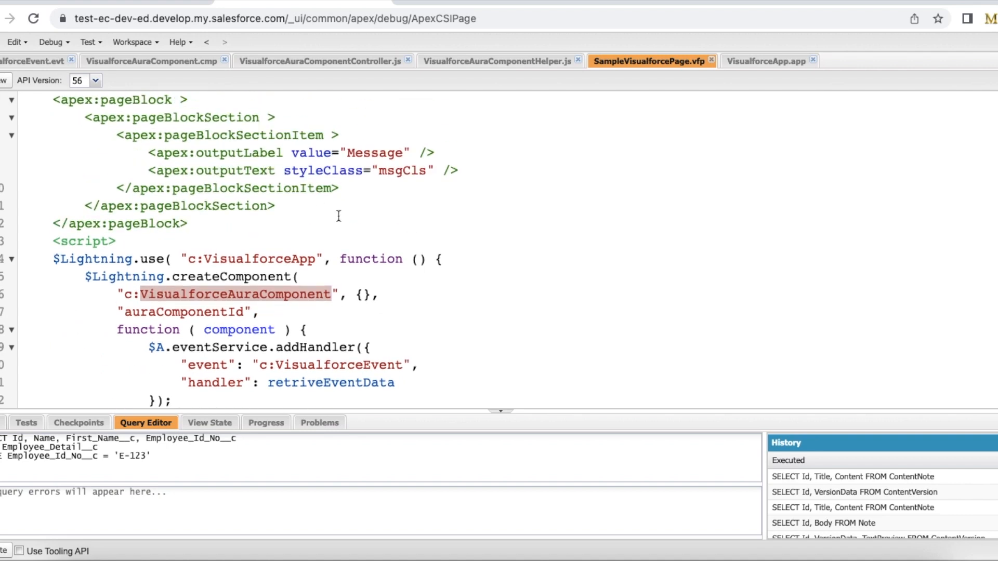
scroll(up, 3)
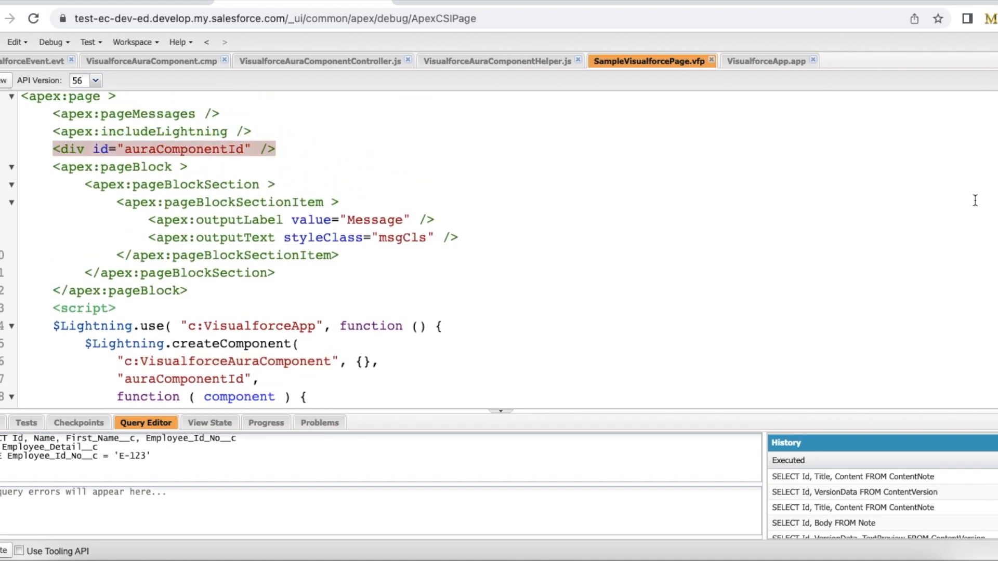
scroll(down, 3)
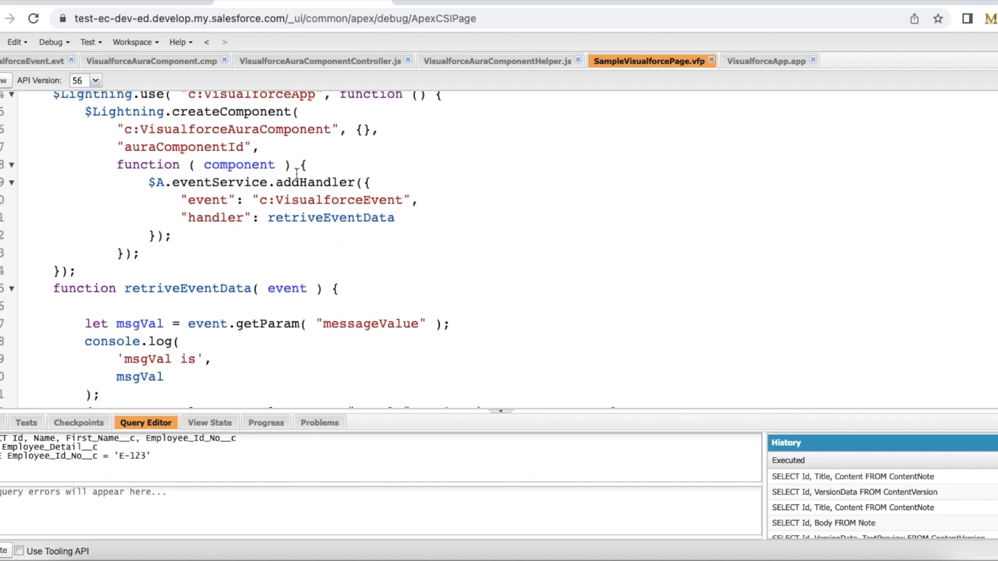
double_click(313, 183)
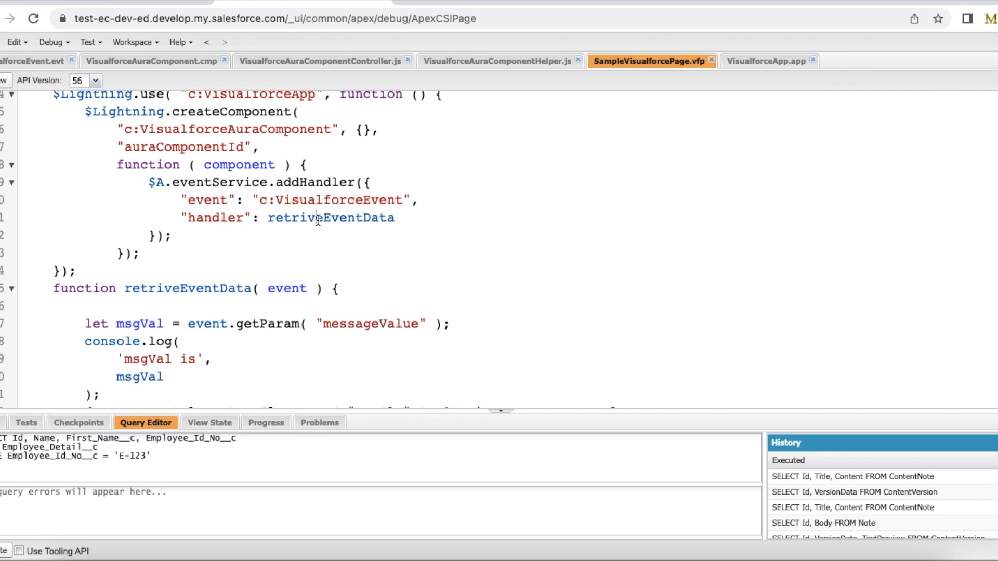
double_click(186, 288)
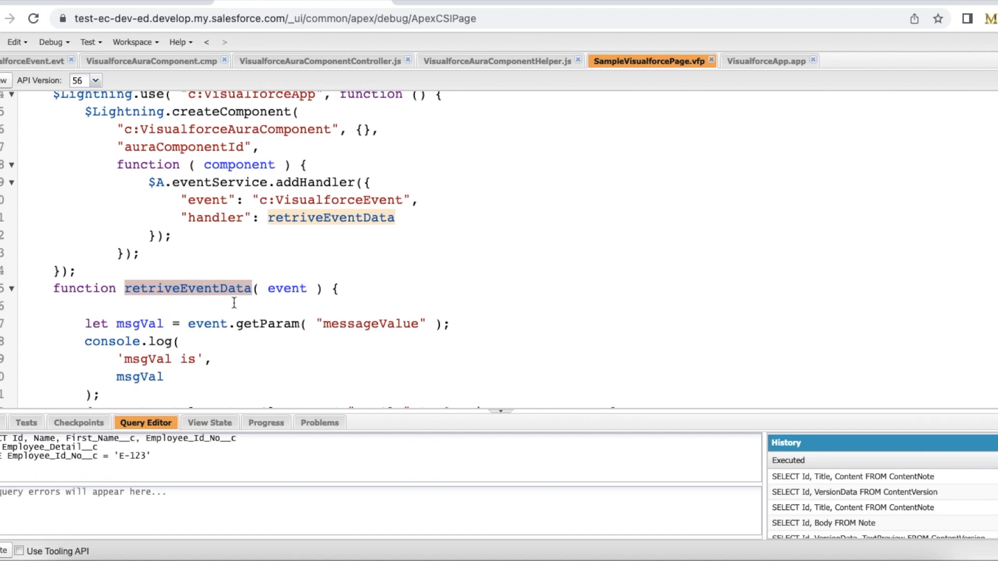
scroll(down, 3)
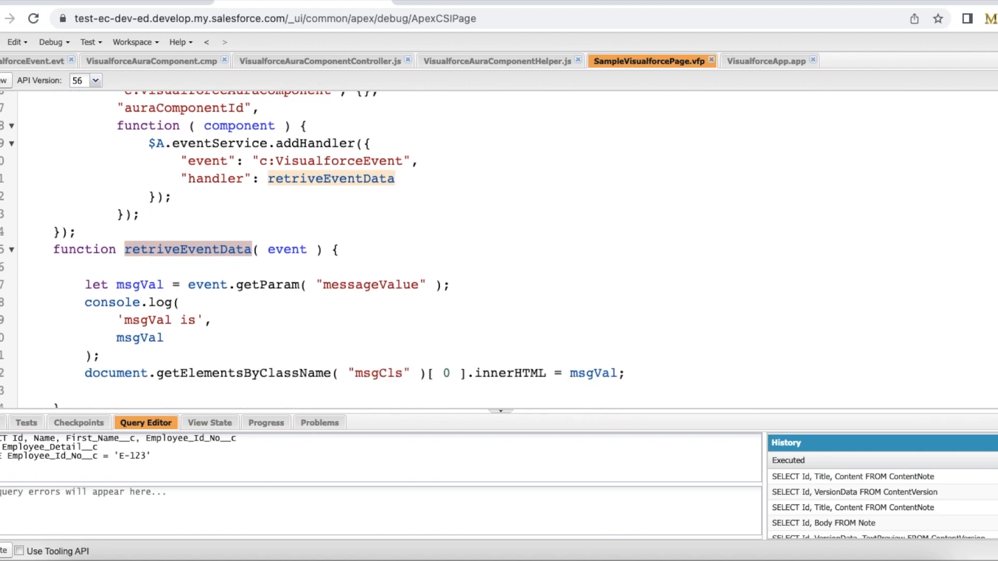
scroll(up, 3)
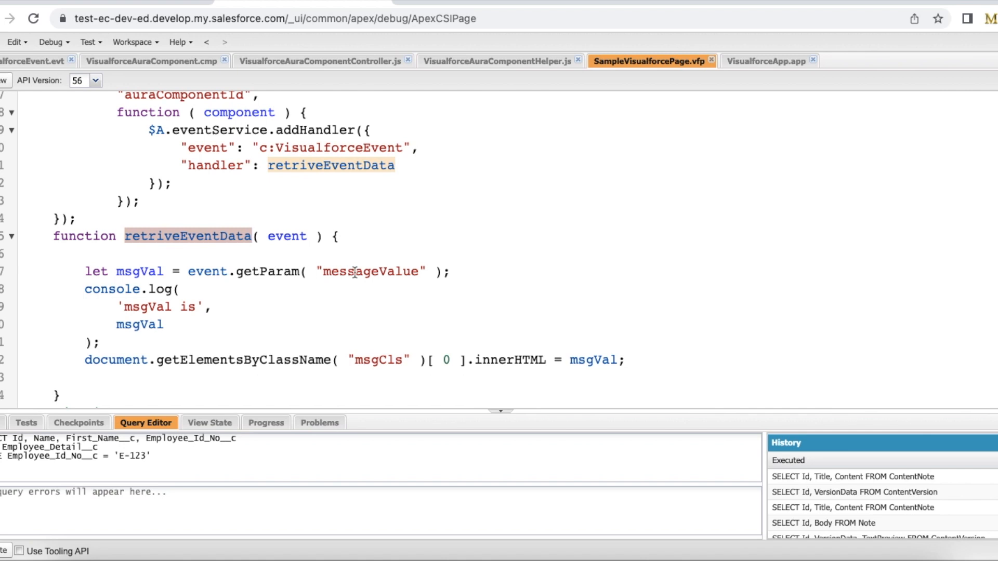
click(32, 61)
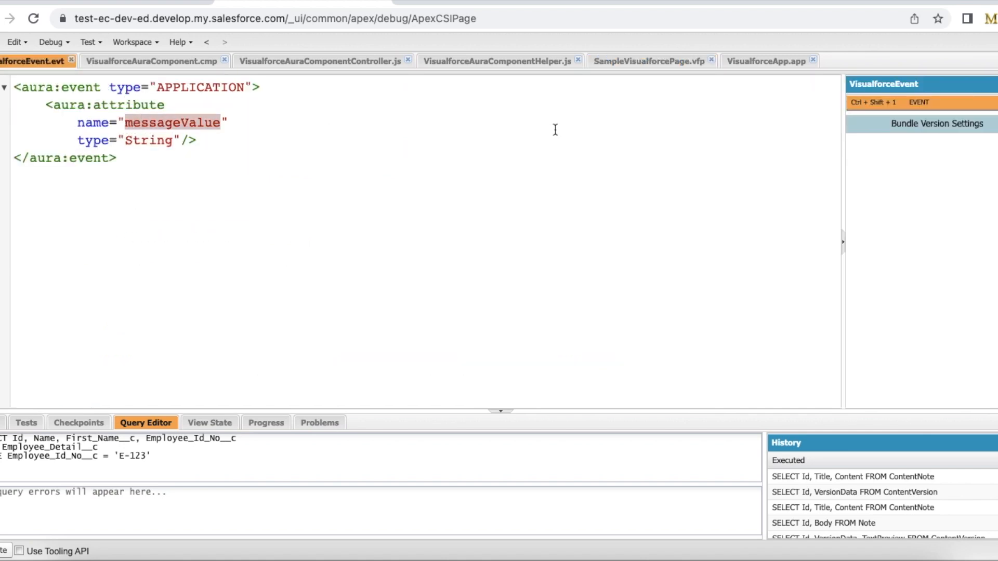
click(643, 61)
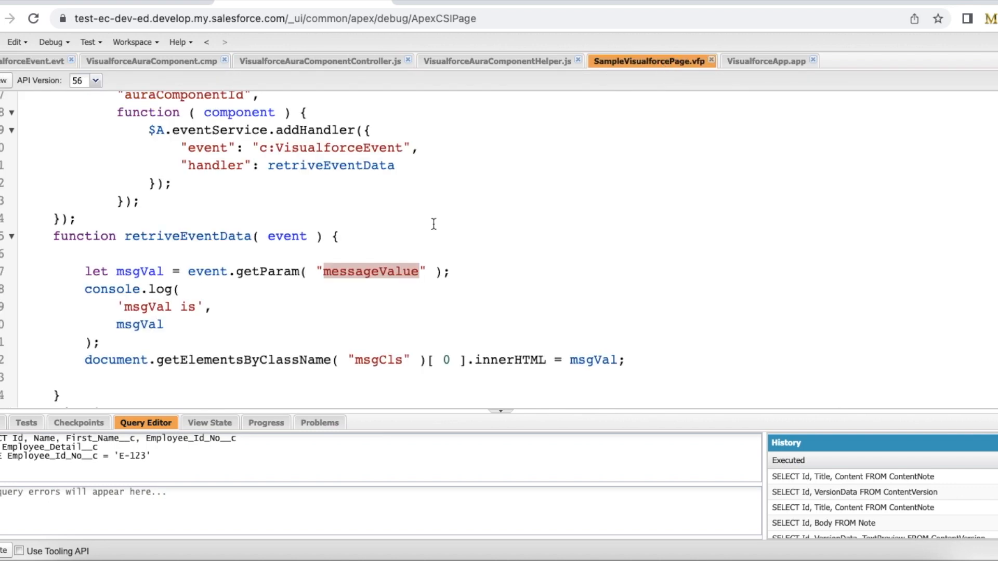
mouse_move(175, 363)
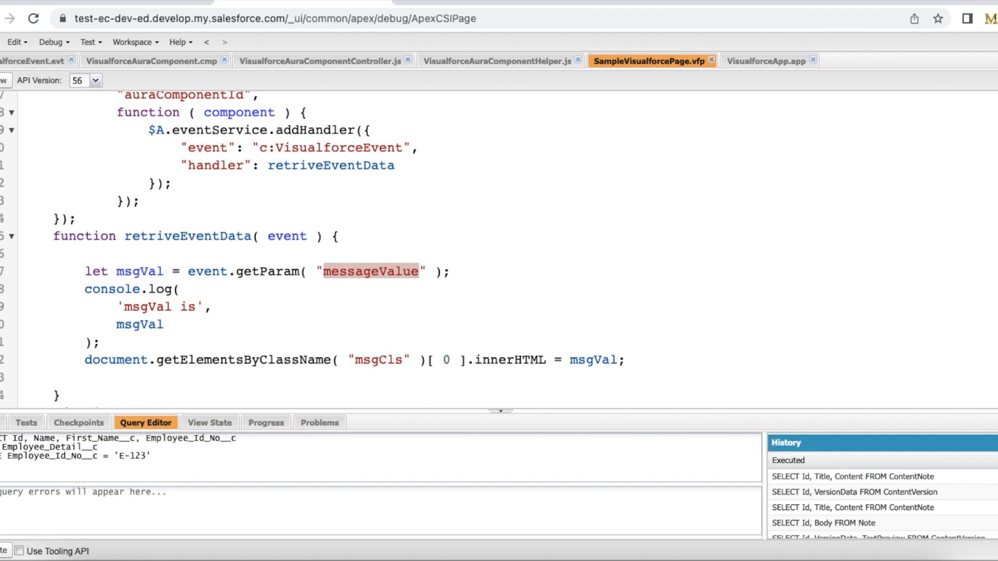
double_click(512, 361)
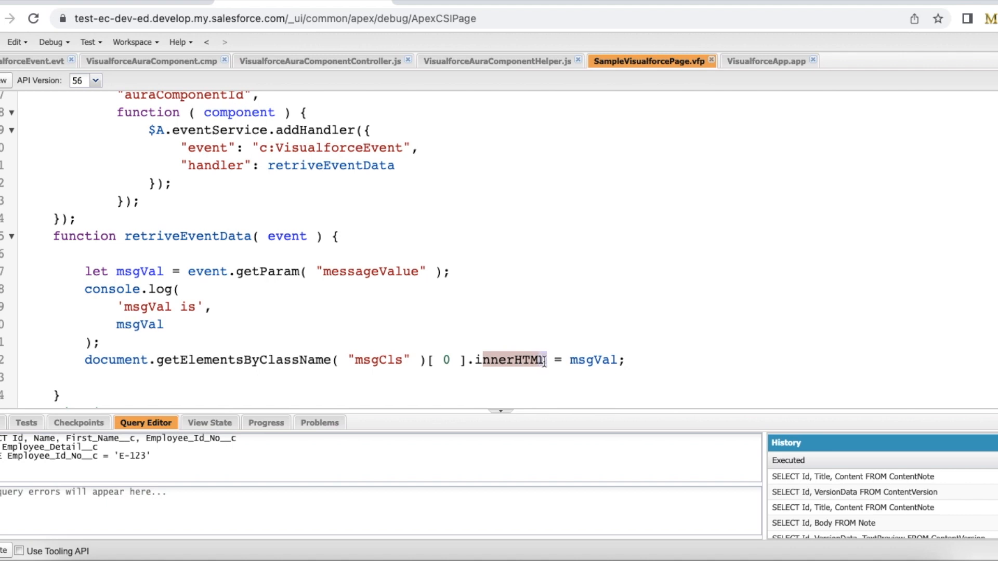
double_click(591, 360)
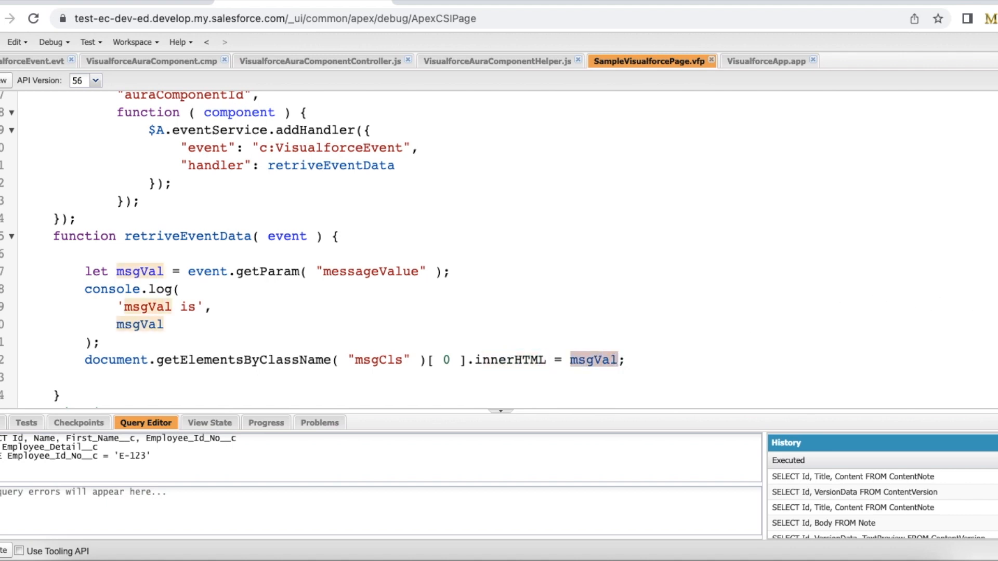
scroll(up, 3)
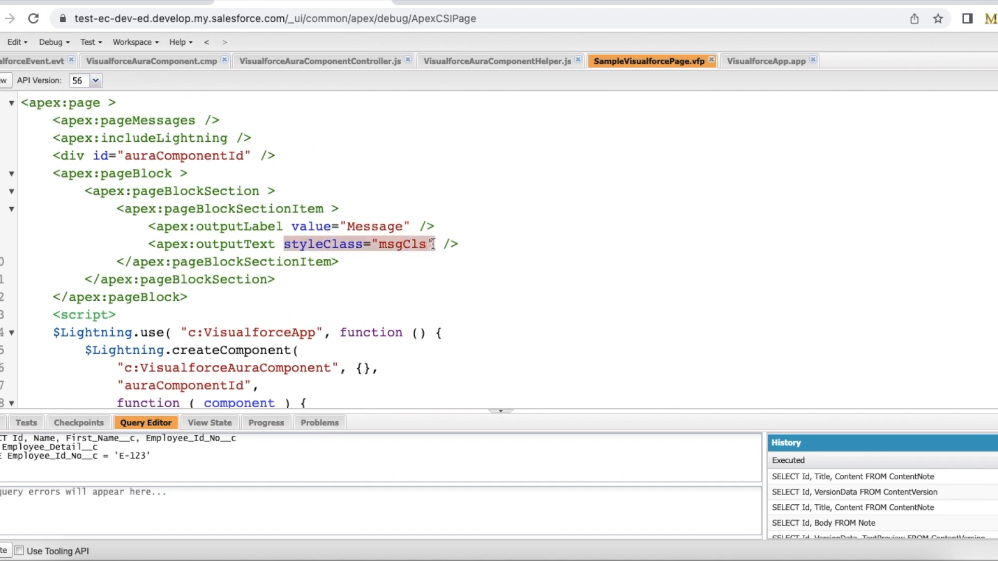
mouse_move(312, 126)
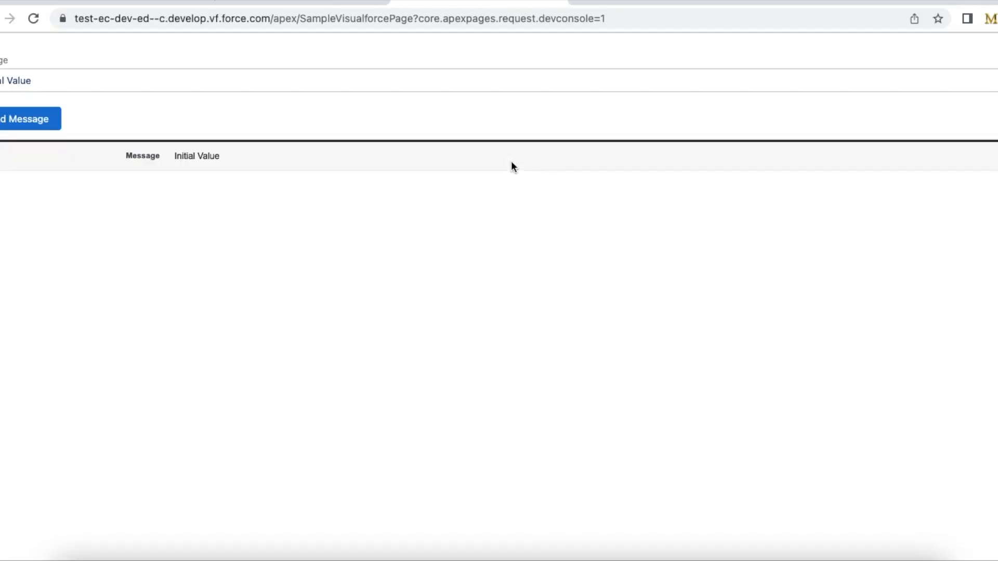
mouse_move(72, 124)
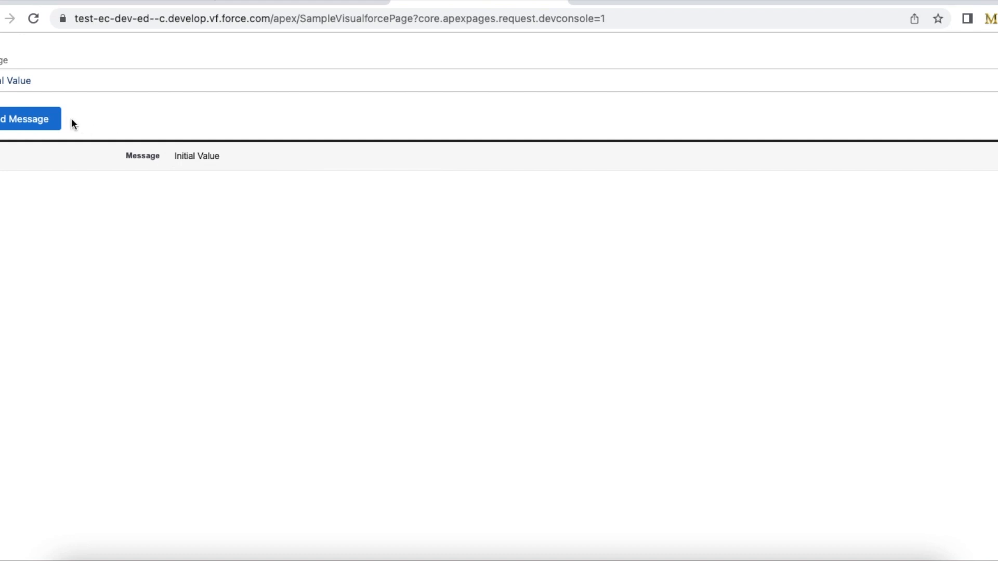
Inspect the previewed Visualforce page and view the console logging Initial Value.
double_click(196, 156)
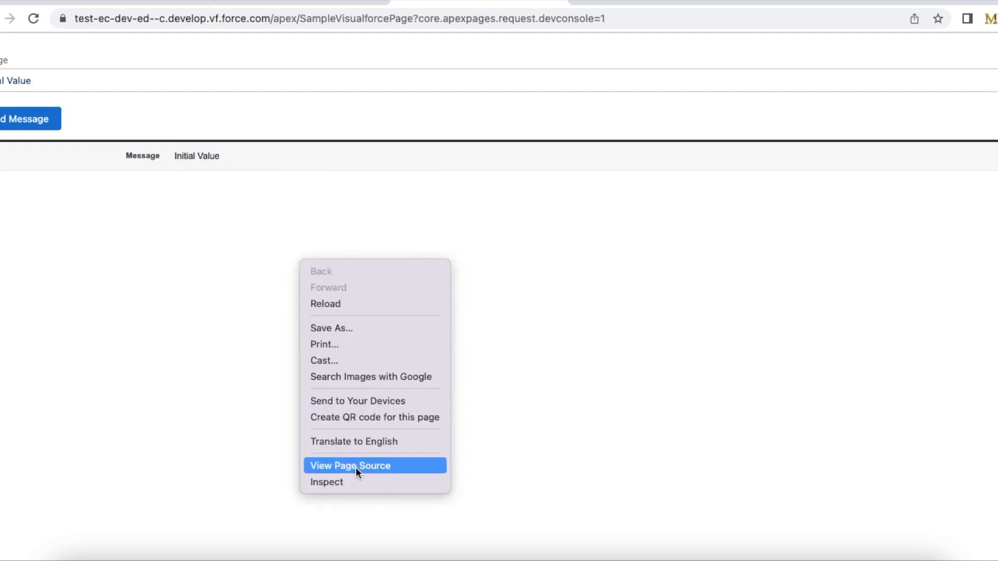
click(326, 481)
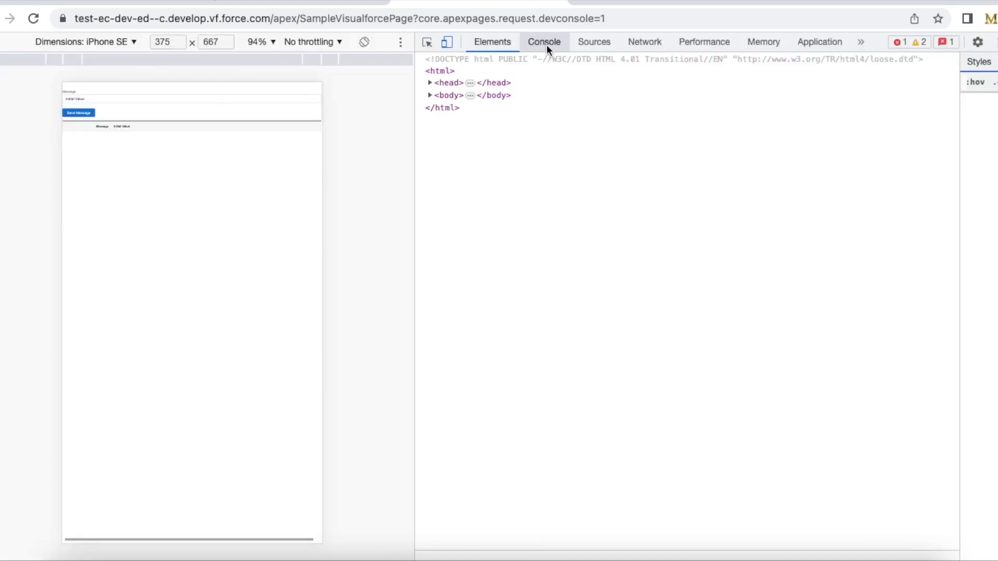
click(544, 42)
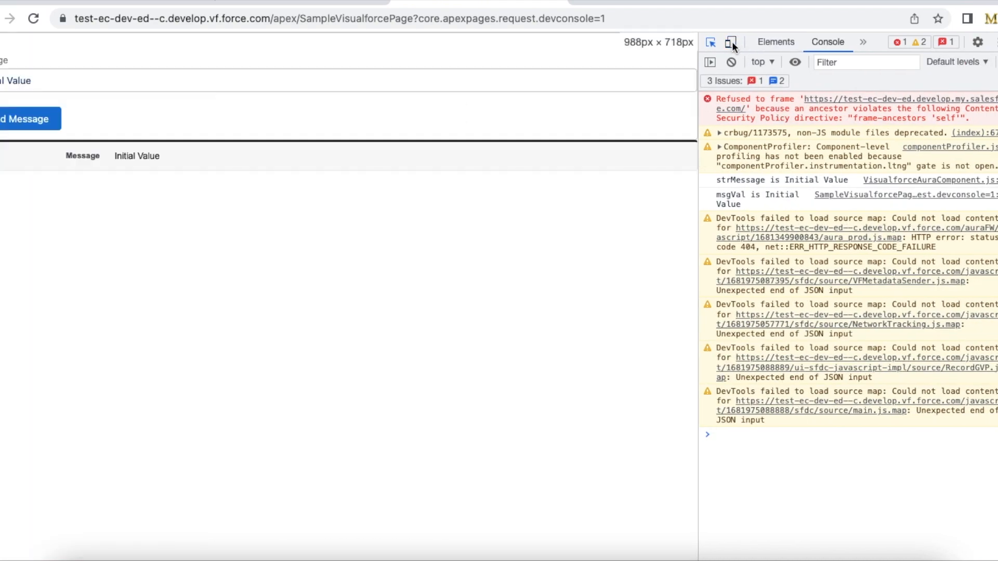
Enter Testing in the Message input and send it, watching the console log strMessage and msgVal.
click(776, 42)
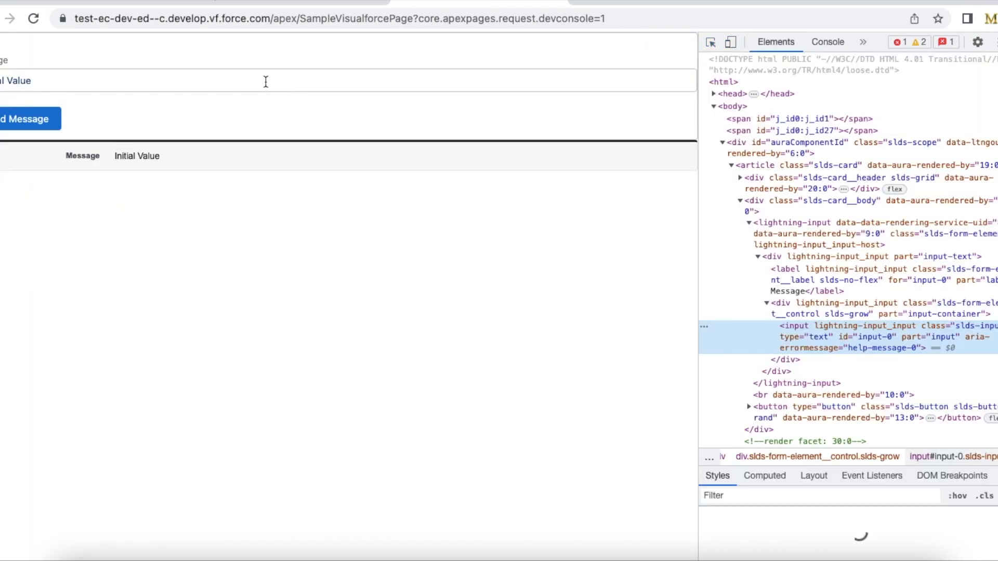
click(319, 80)
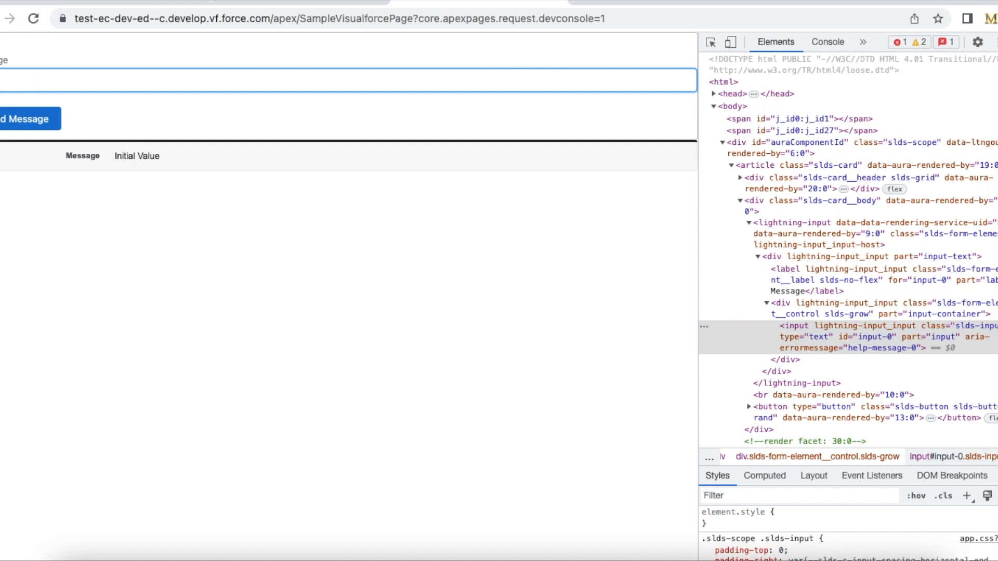
text(ing)
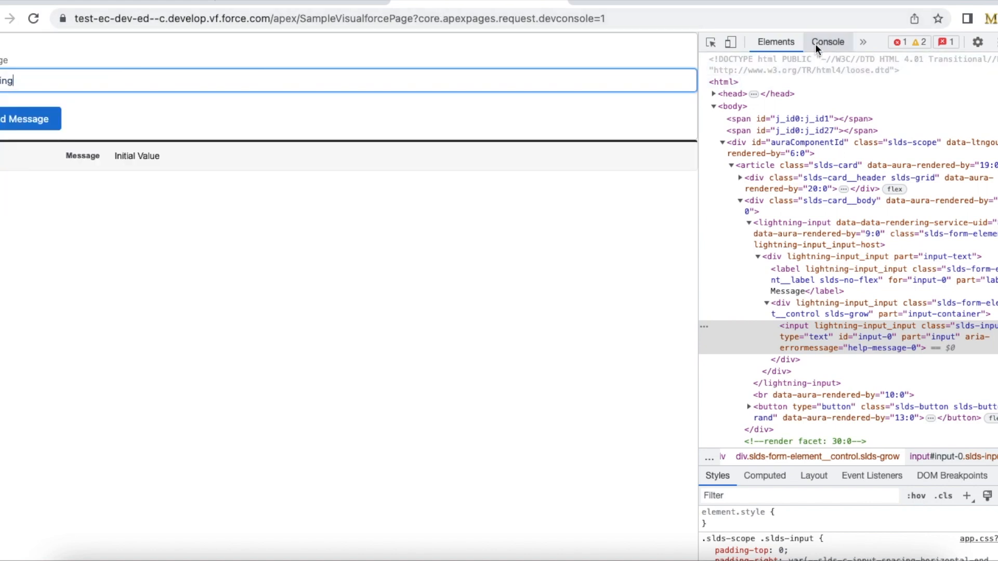
click(827, 42)
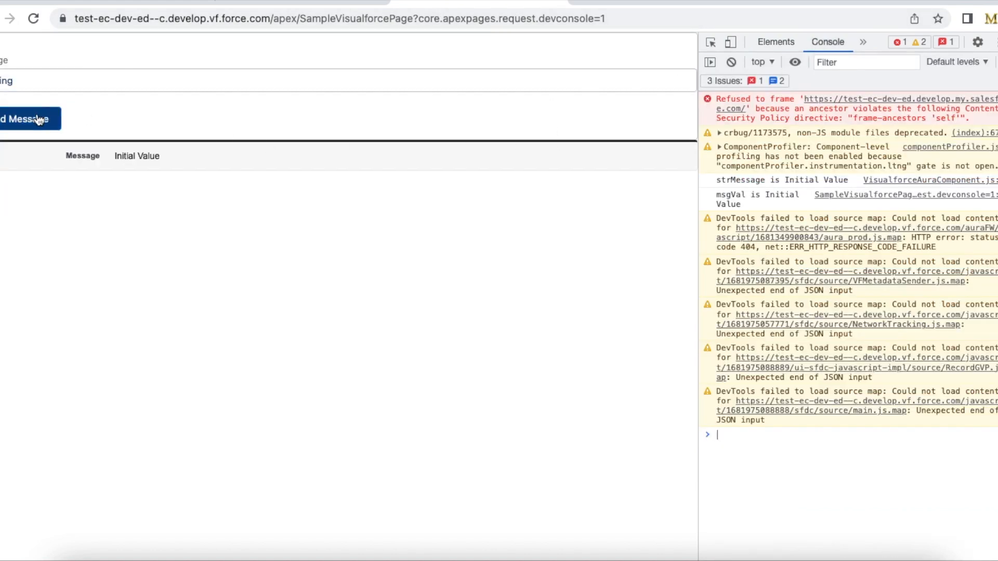
mouse_move(224, 160)
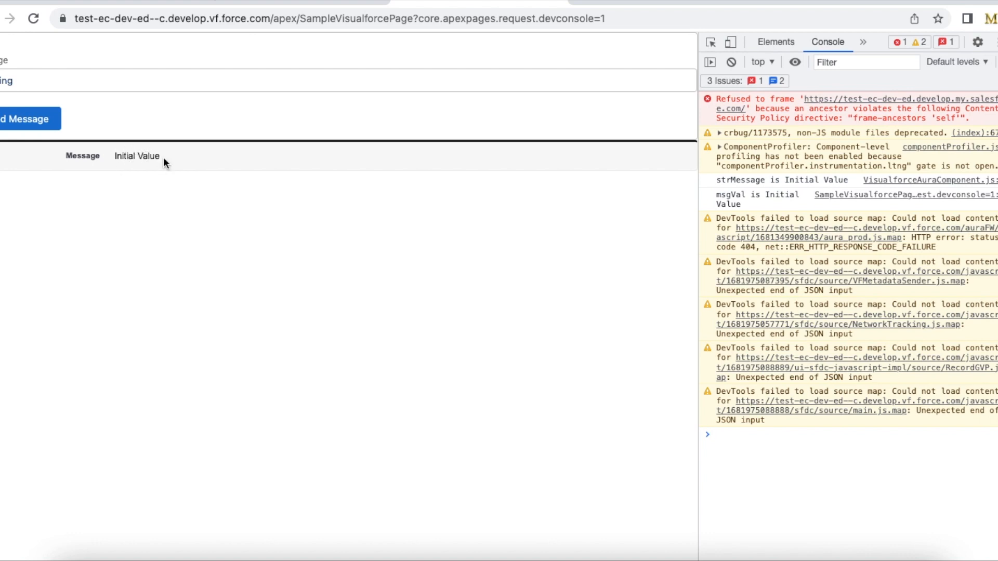
click(25, 119)
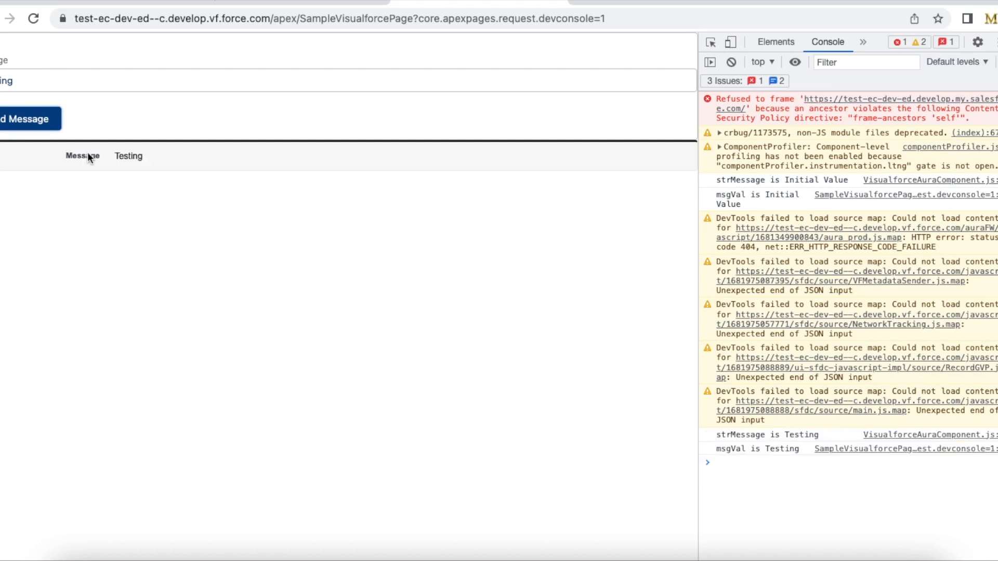